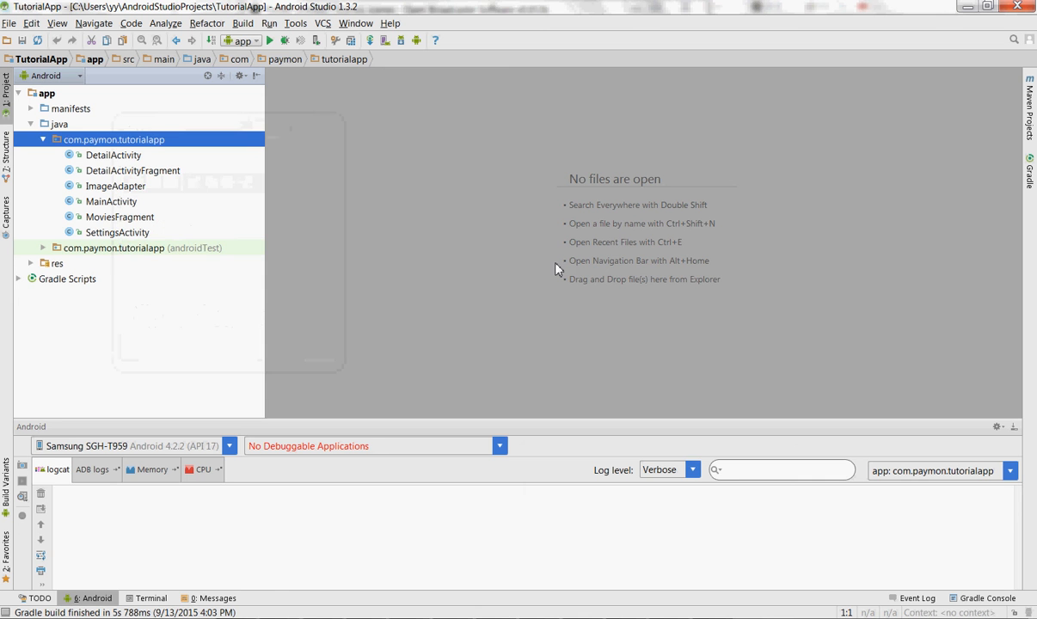
{"action": "mouse_move", "coordinate": [729, 289]}
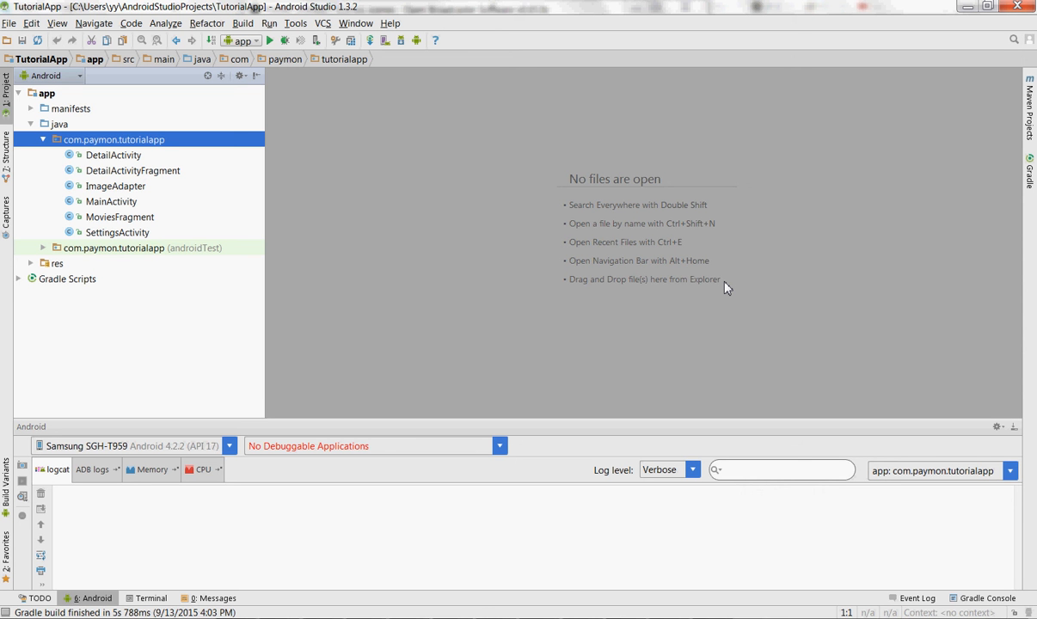
{"action": "mouse_move", "coordinate": [778, 218]}
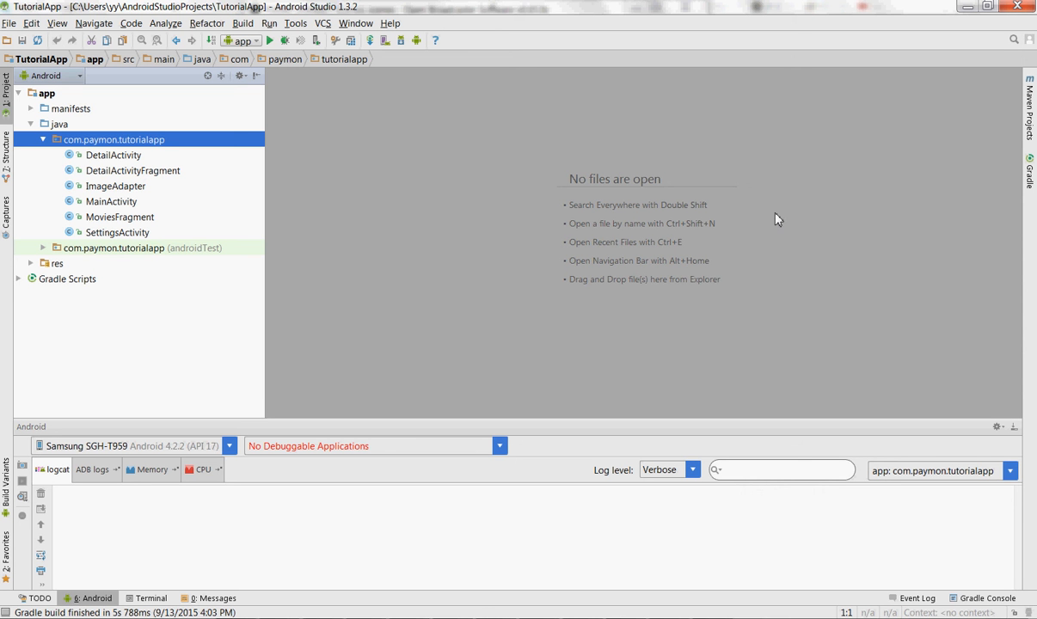
{"action": "mouse_move", "coordinate": [815, 245]}
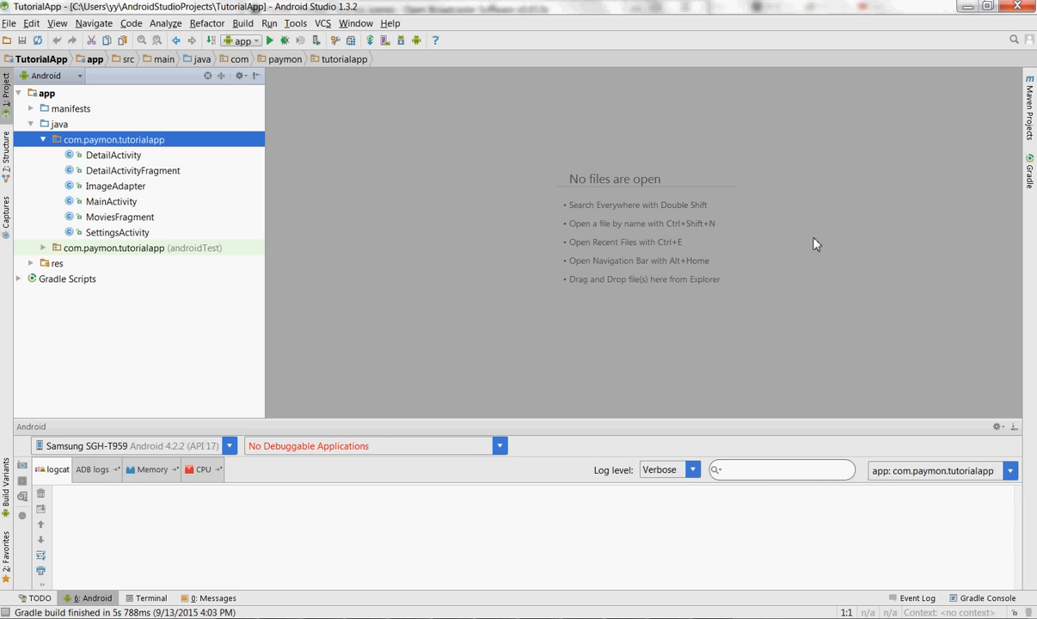
{"action": "mouse_move", "coordinate": [301, 158]}
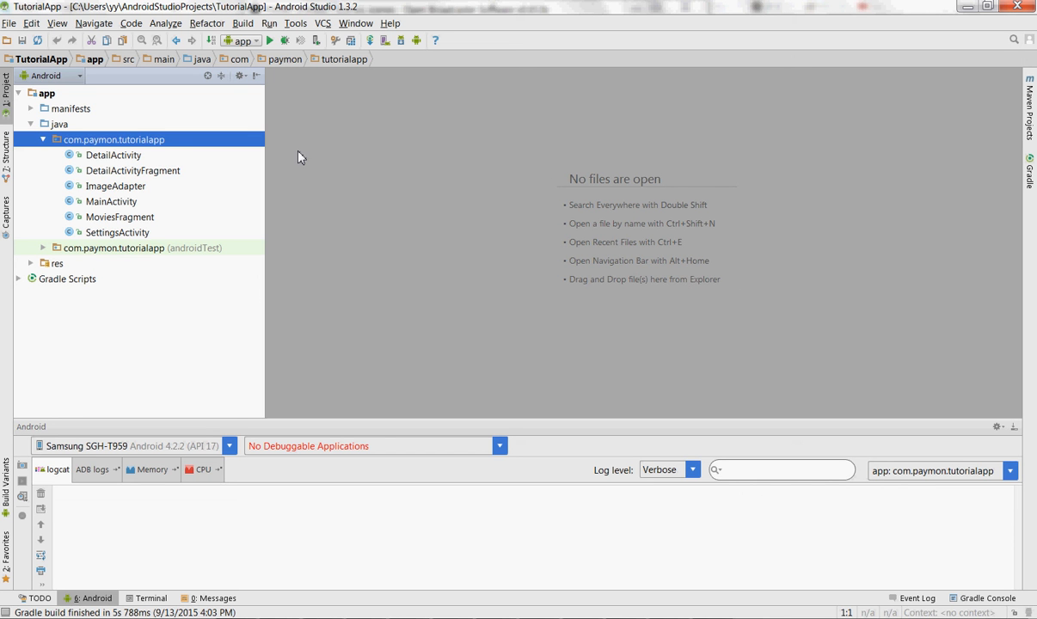
Open DetailActivity.java from the Project panel for editing.
{"action": "left_click", "coordinate": [113, 155]}
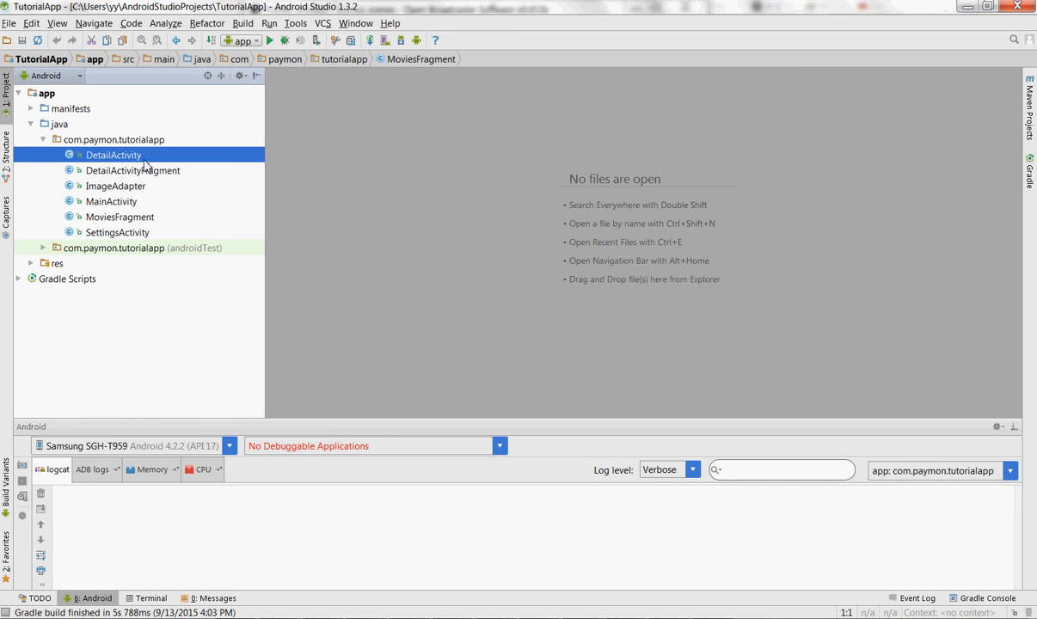
{"action": "left_click", "coordinate": [114, 155]}
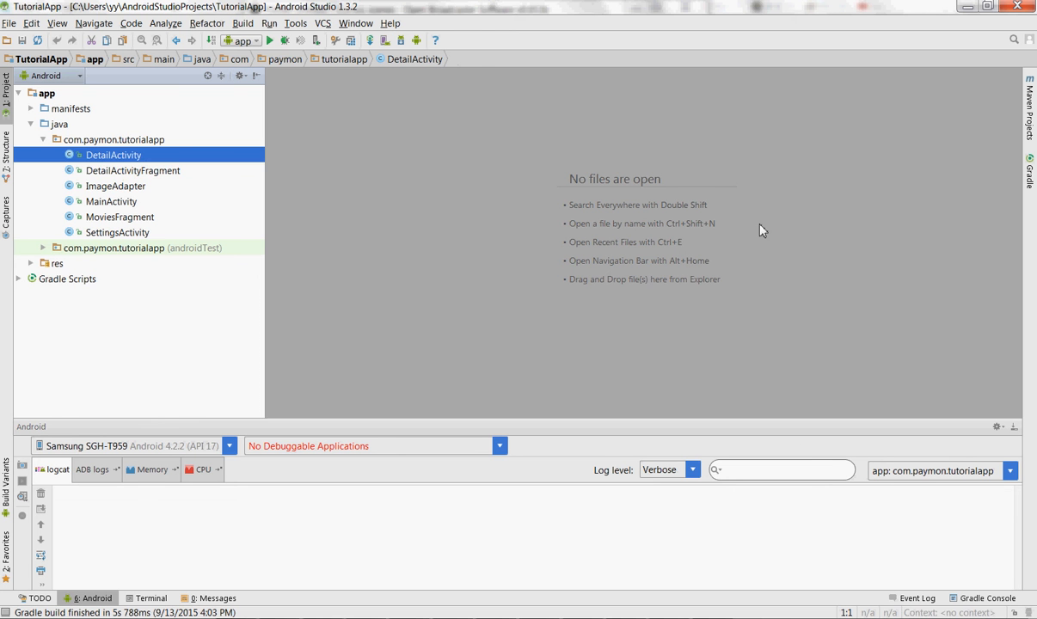
{"action": "left_click", "coordinate": [132, 170]}
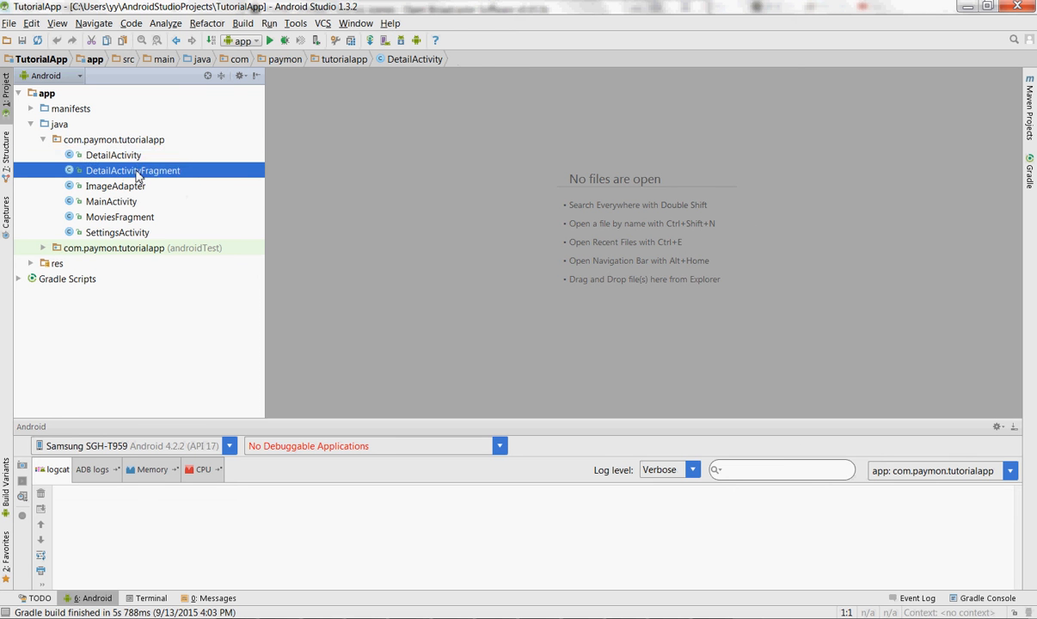
{"action": "left_click", "coordinate": [114, 155]}
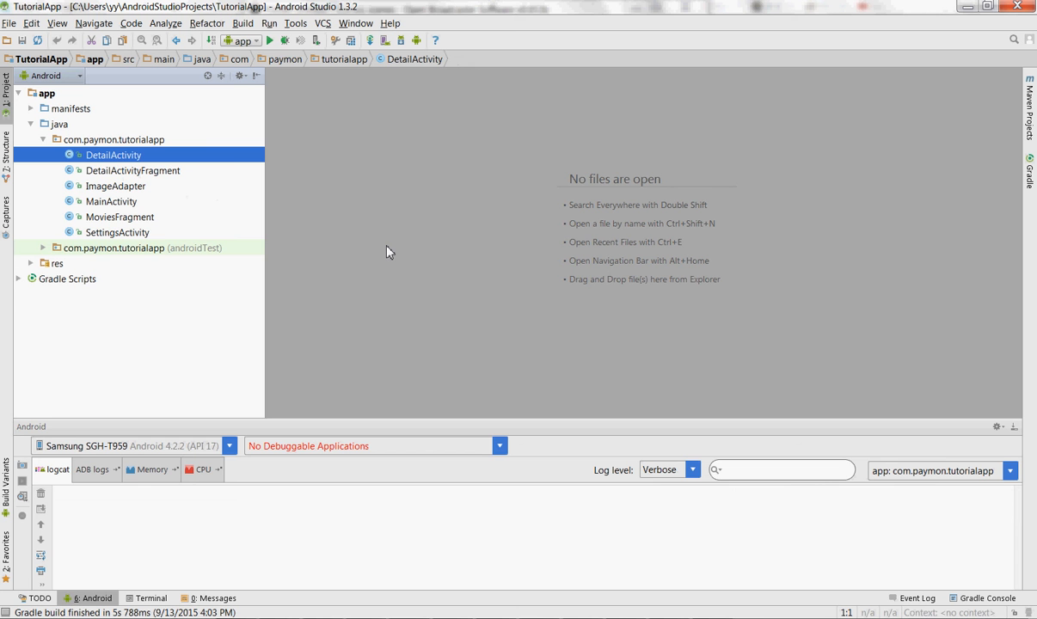
{"action": "mouse_move", "coordinate": [454, 251]}
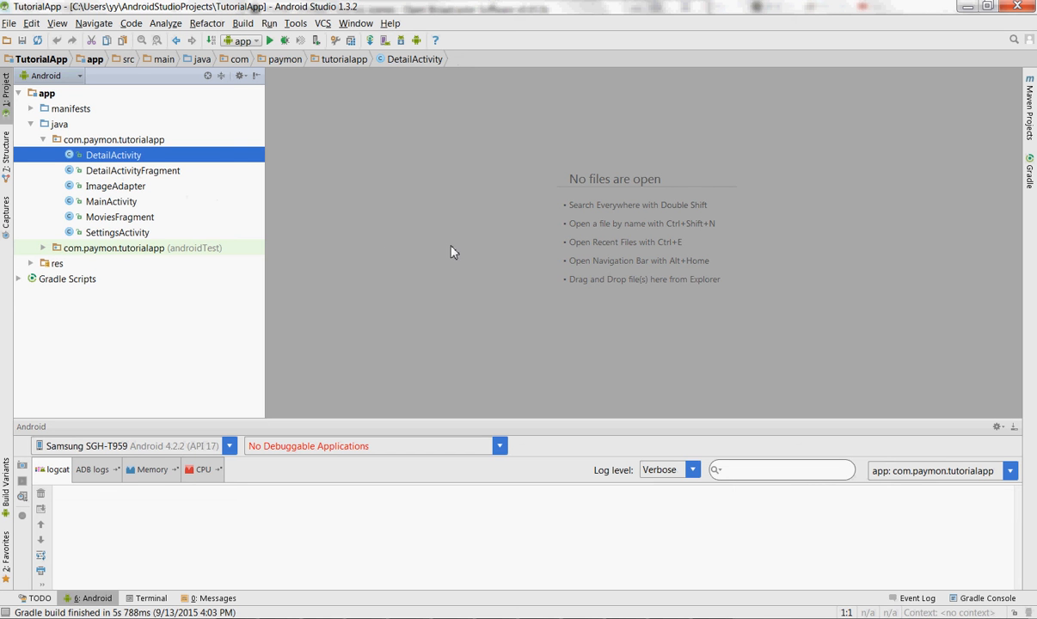
{"action": "mouse_move", "coordinate": [145, 182]}
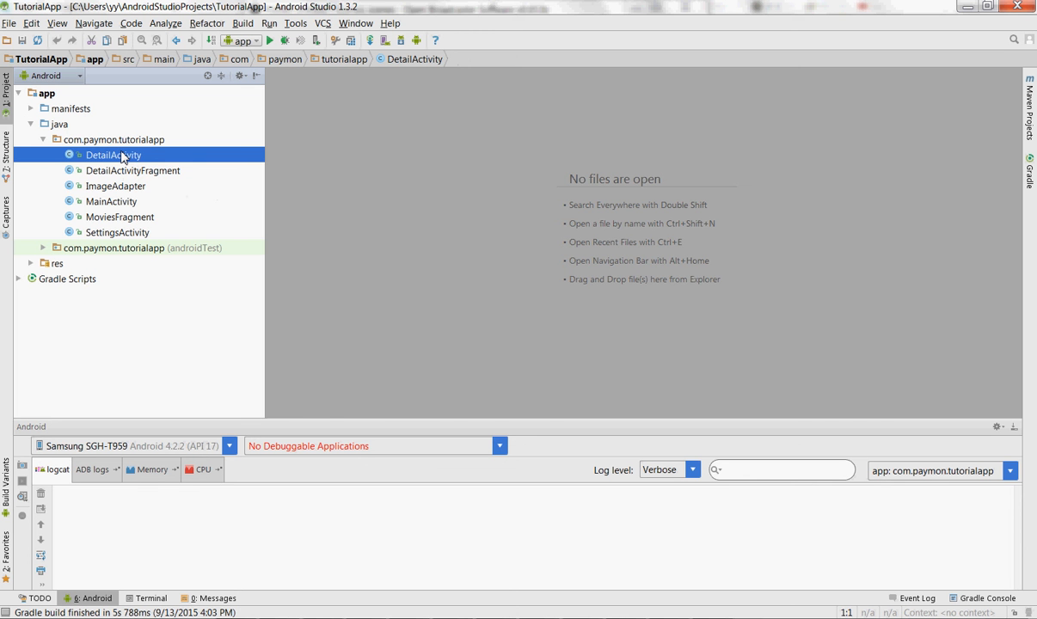
{"action": "double_click", "coordinate": [114, 155]}
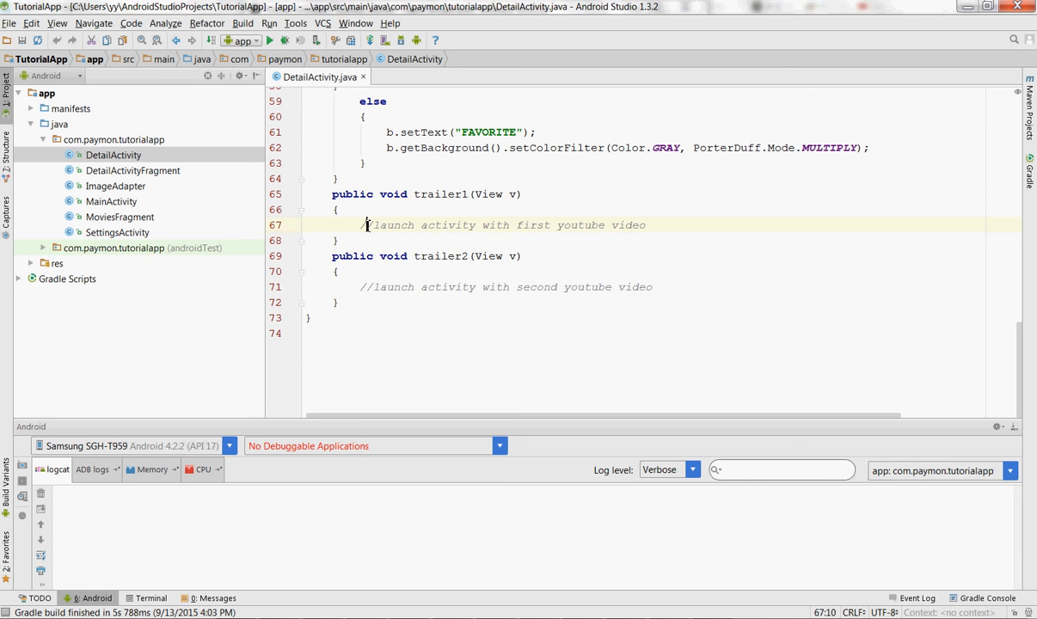
Delete the placeholder comment inside trailer1, leaving the method empty.
{"action": "left_click", "coordinate": [650, 224]}
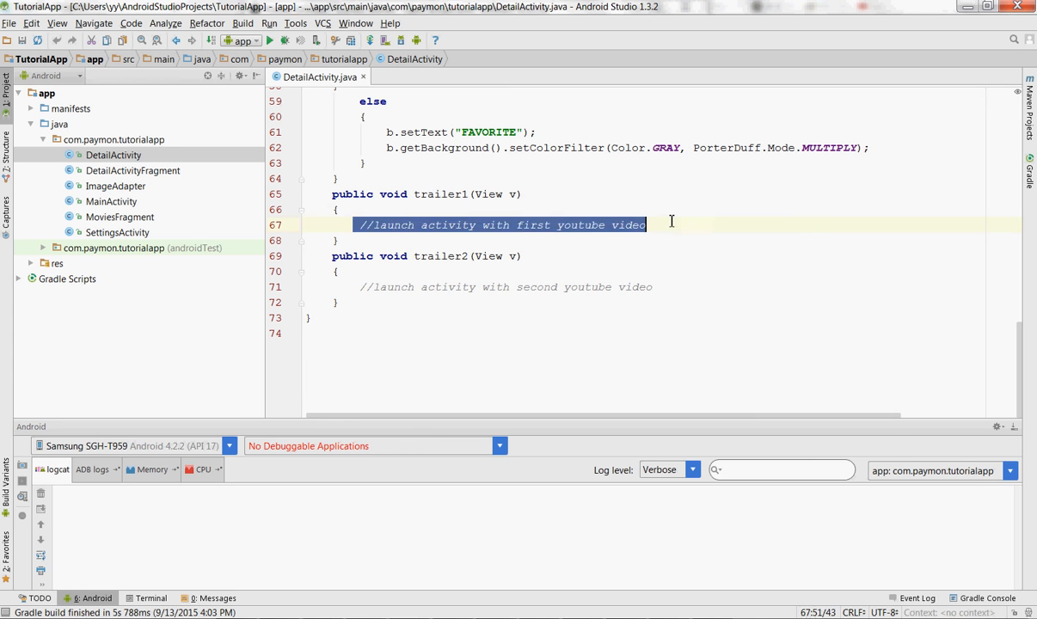
{"action": "left_click", "coordinate": [652, 285]}
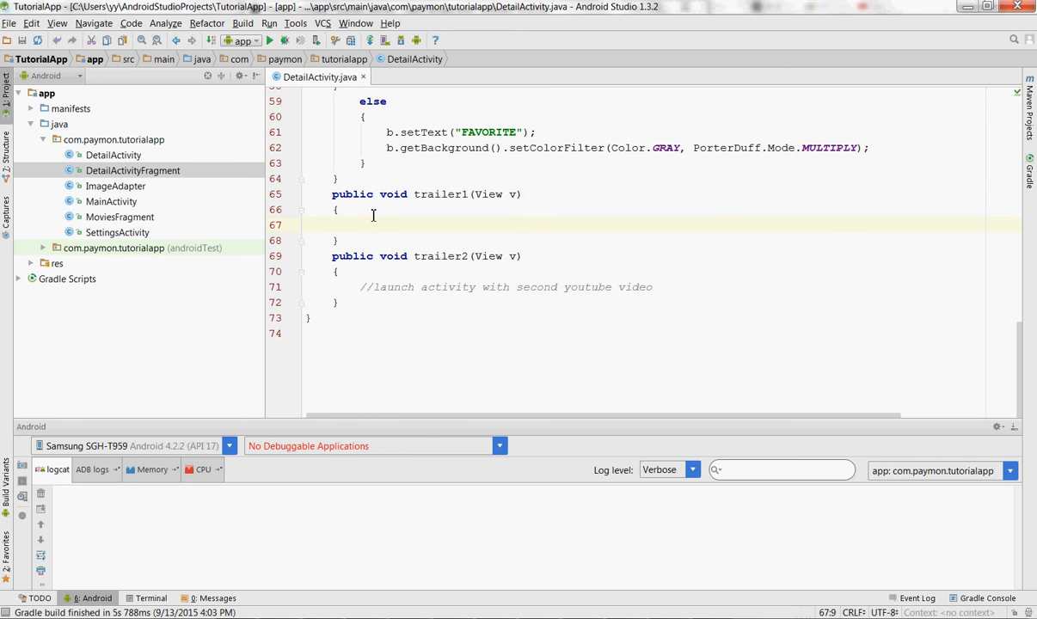
{"action": "type", "text": "Intent"}
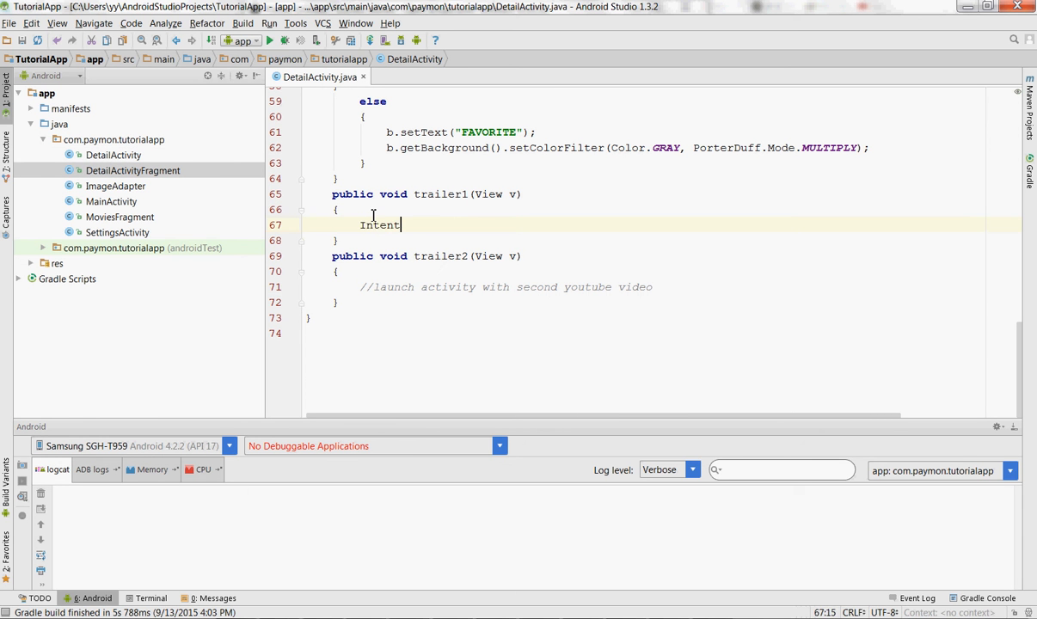
{"action": "type", "text": "browserIntent = new Intent(Intent.ACTION_VIEW"}
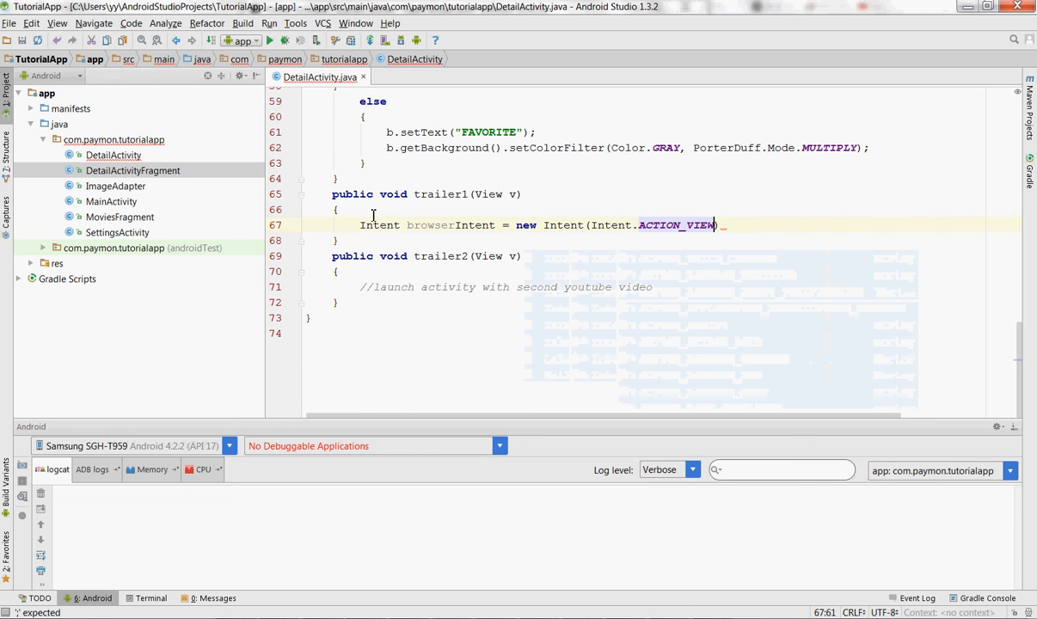
{"action": "mouse_move", "coordinate": [436, 223]}
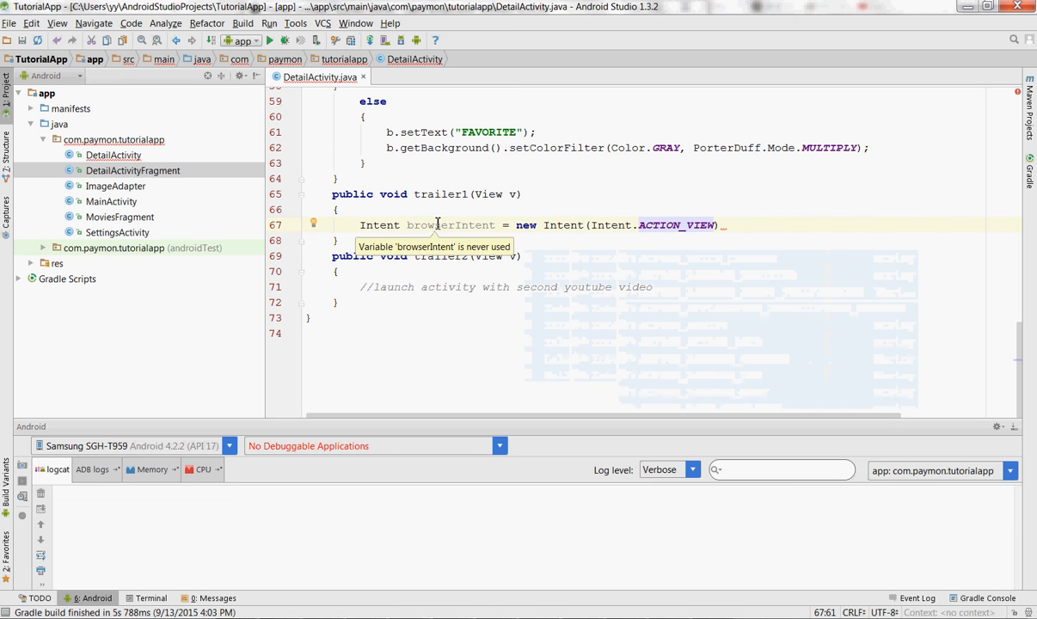
{"action": "type", "text": ","}
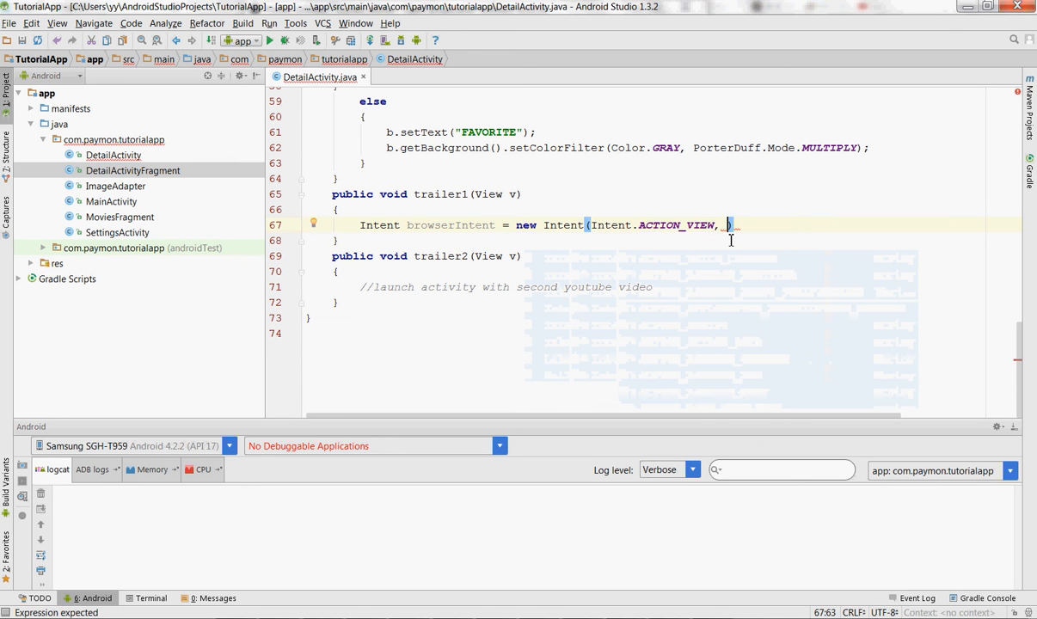
{"action": "type", "text": "Uri.parse()"}
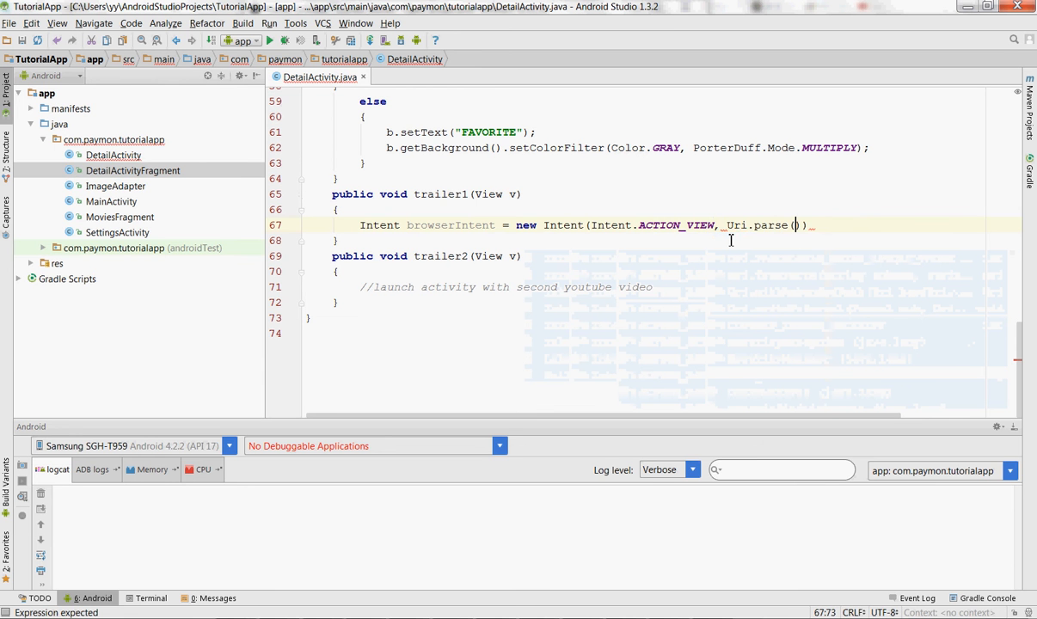
{"action": "type", "text": "\"\""}
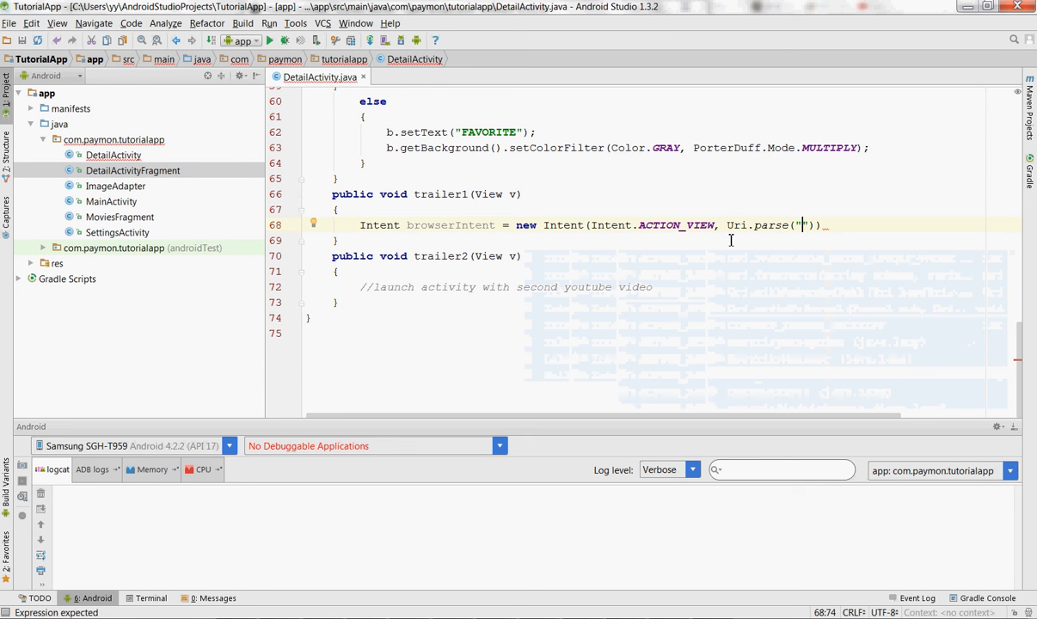
{"action": "type", "text": "http:"}
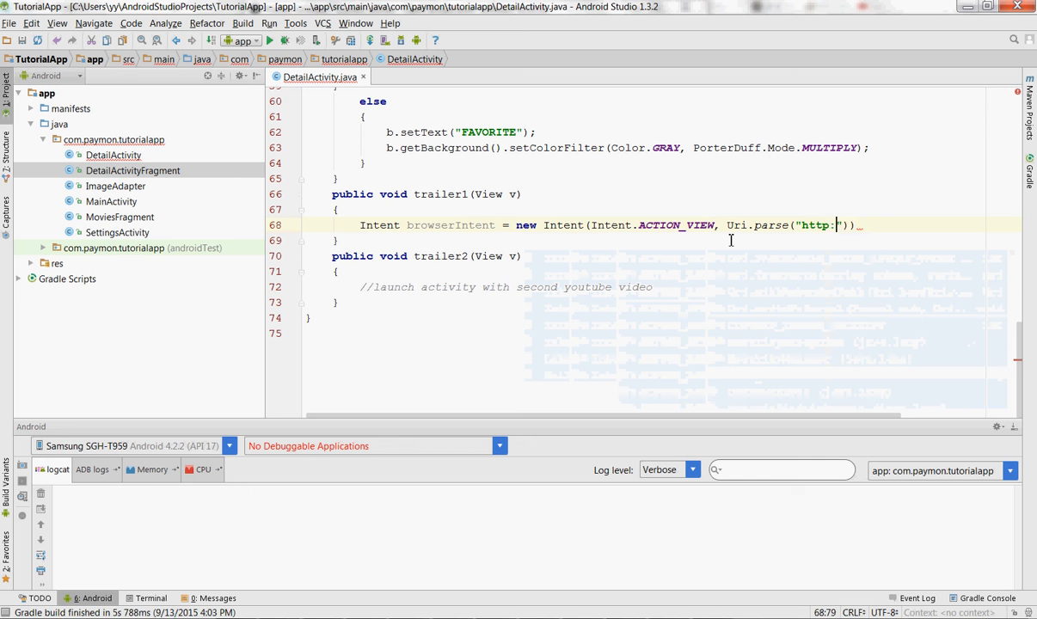
{"action": "type", "text": "//www.you"}
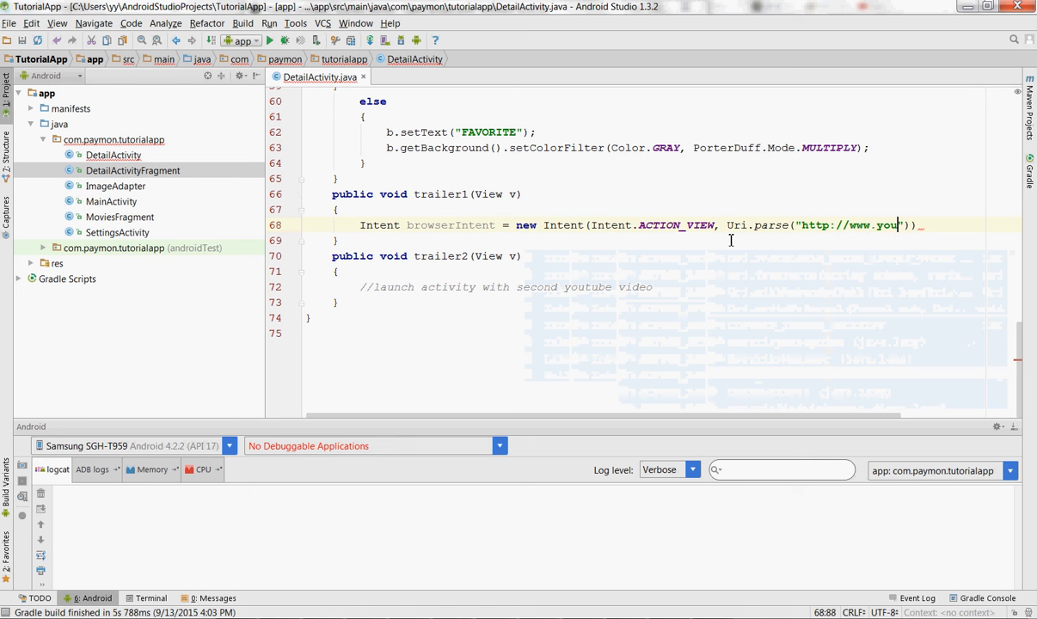
{"action": "type", "text": "tube,ci"}
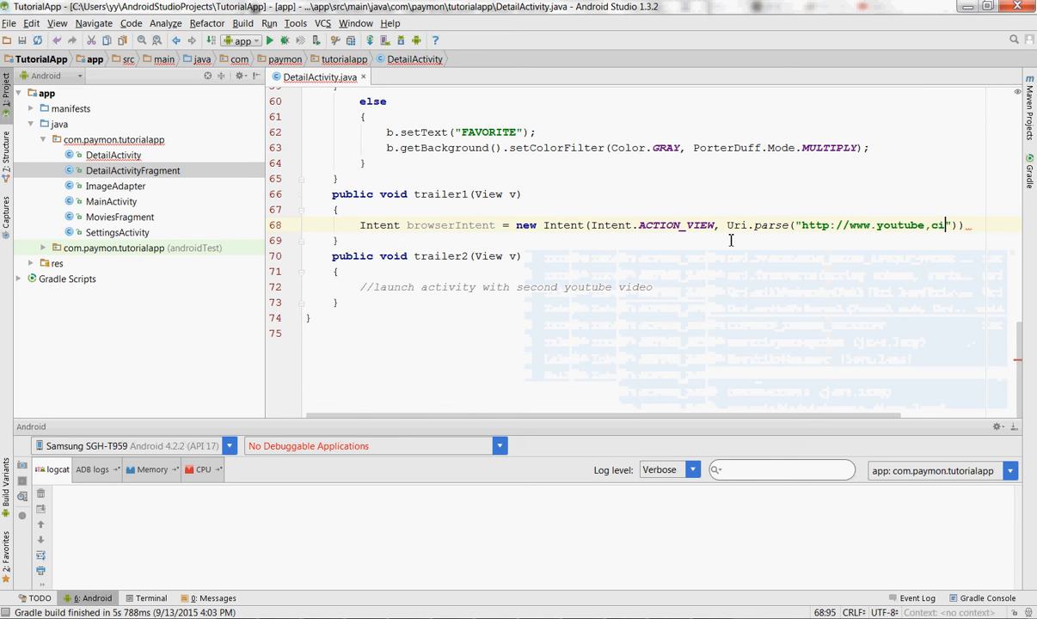
{"action": "type", "text": "n/watch"}
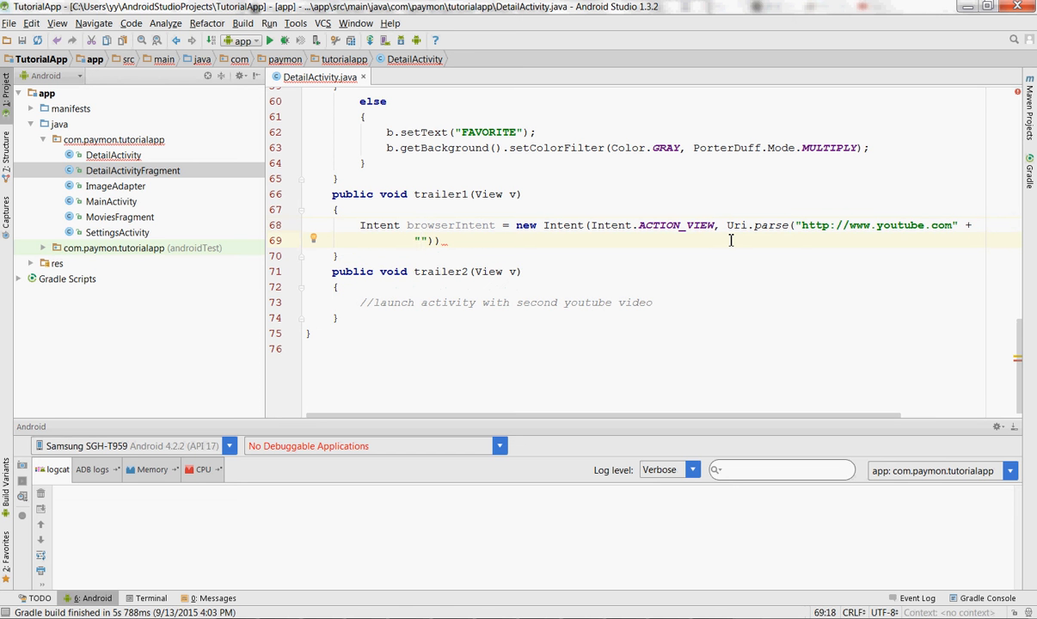
{"action": "type", "text": "/wa"}
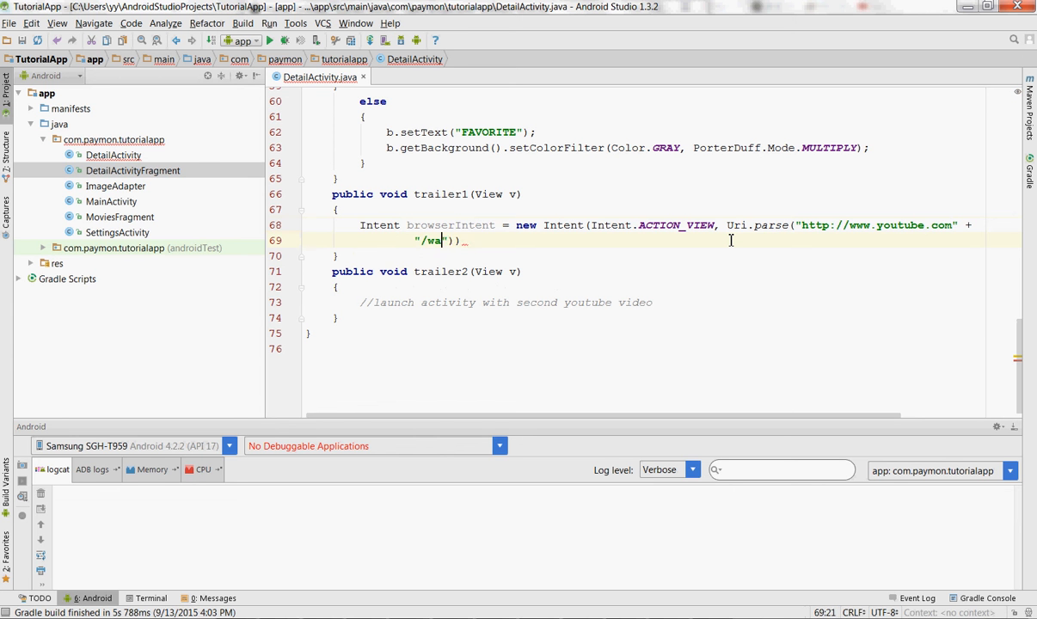
{"action": "type", "text": "tch"}
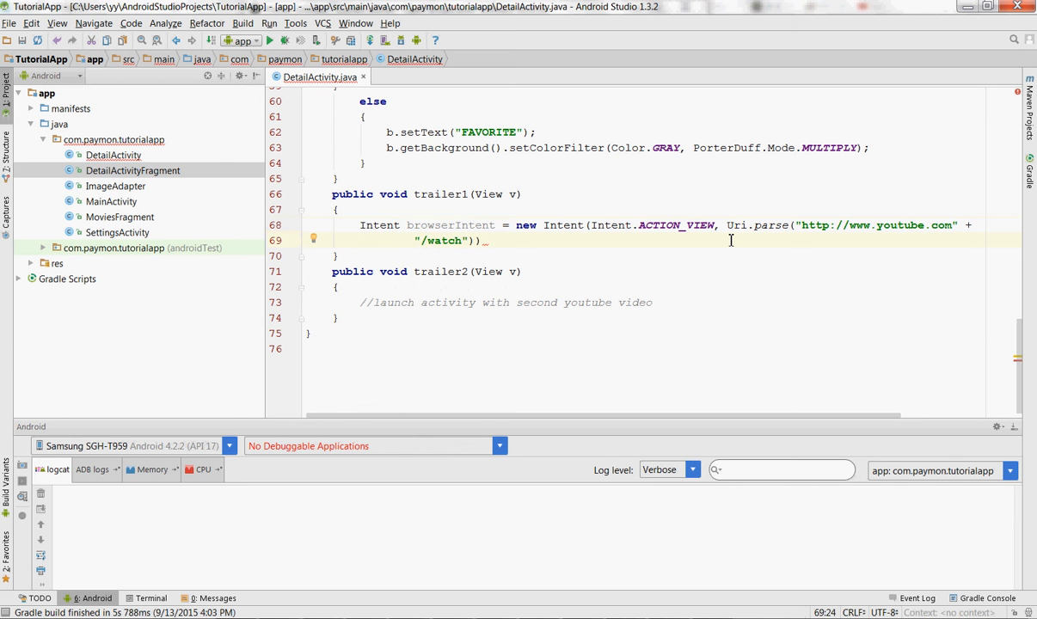
{"action": "type", "text": "?v="}
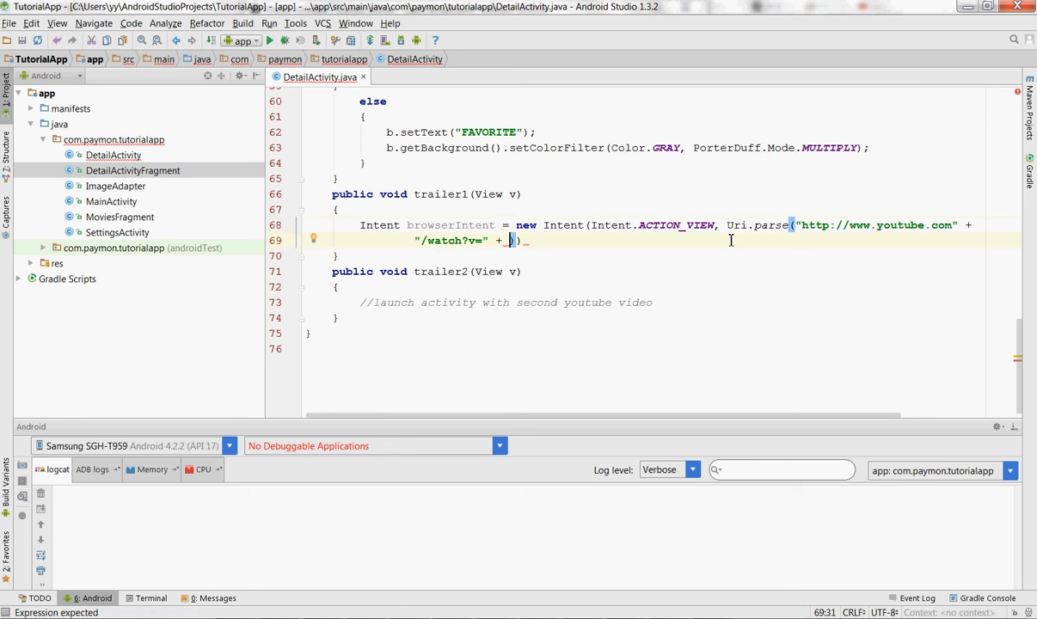
{"action": "type", "text": "DetailActivityFragment"}
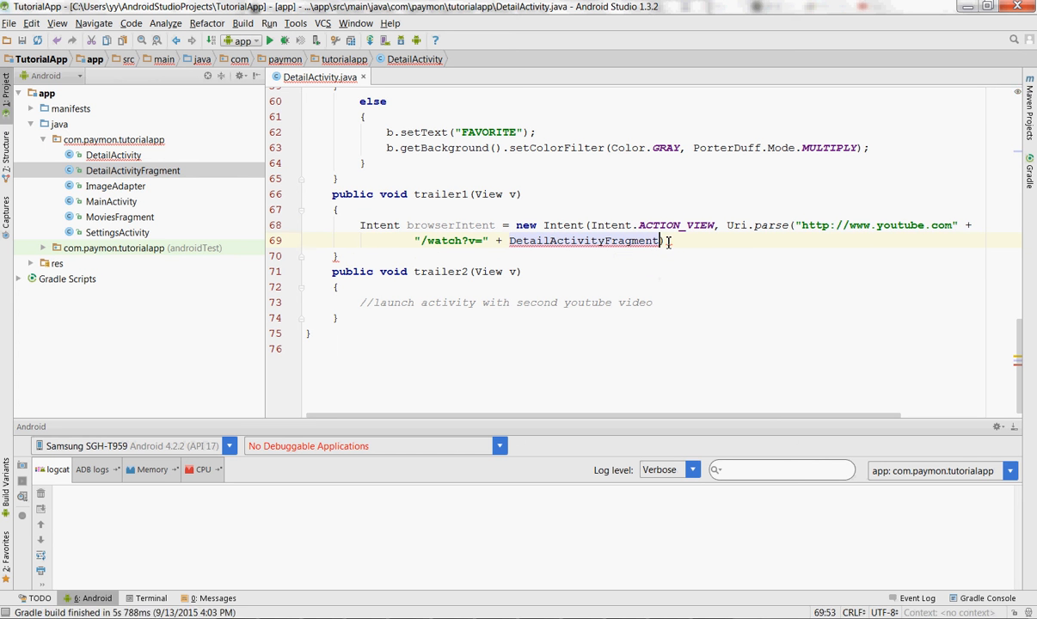
{"action": "mouse_move", "coordinate": [659, 244]}
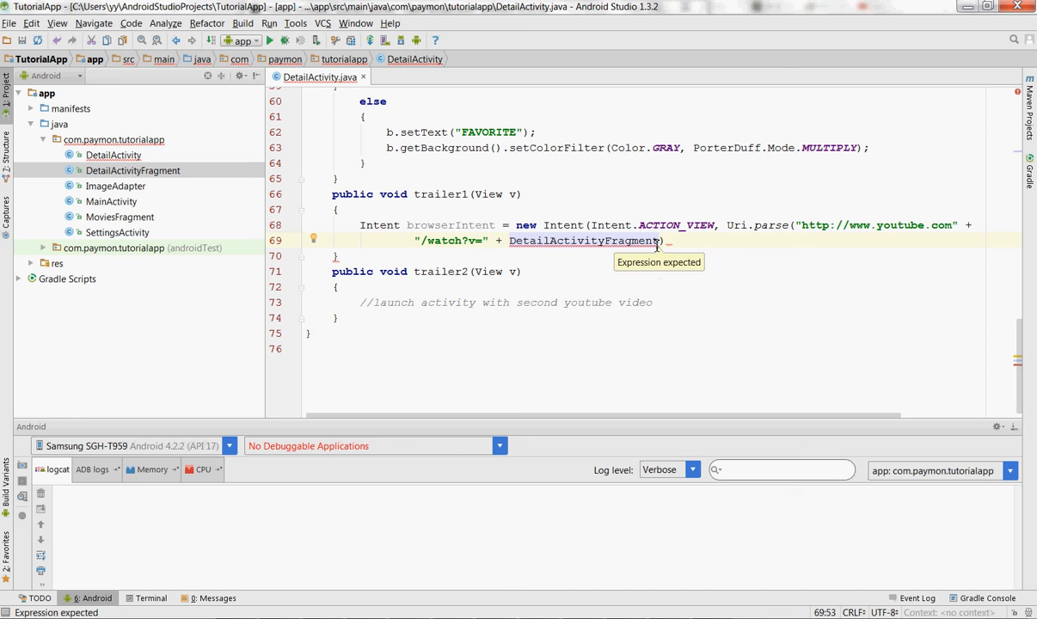
{"action": "type", "text": ".youtube"}
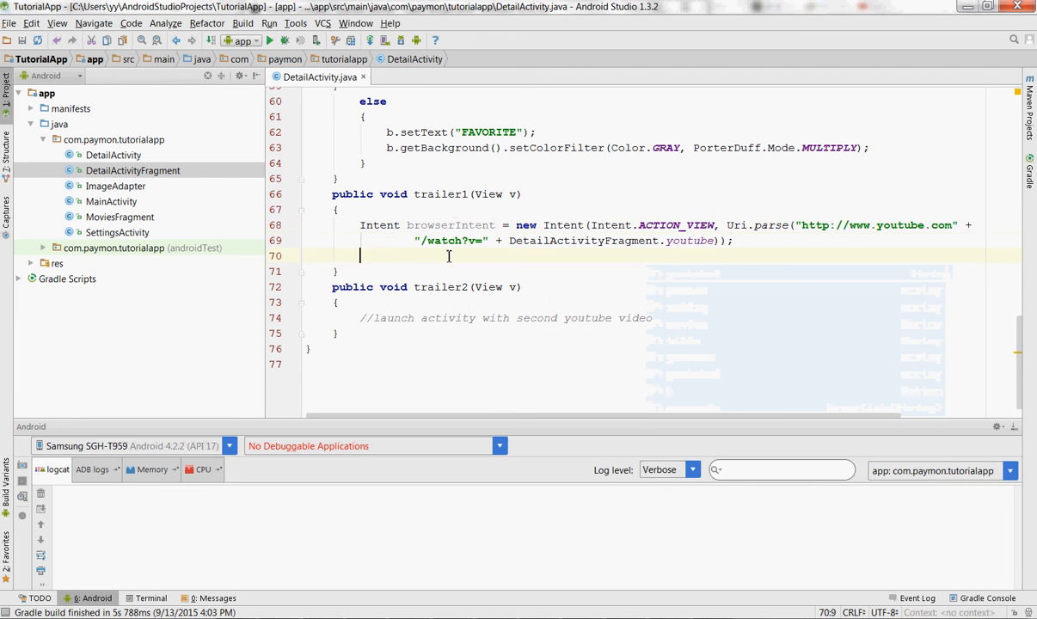
Launch the browser intent with startActivity(browserIntent).
{"action": "type", "text": "startActivity("}
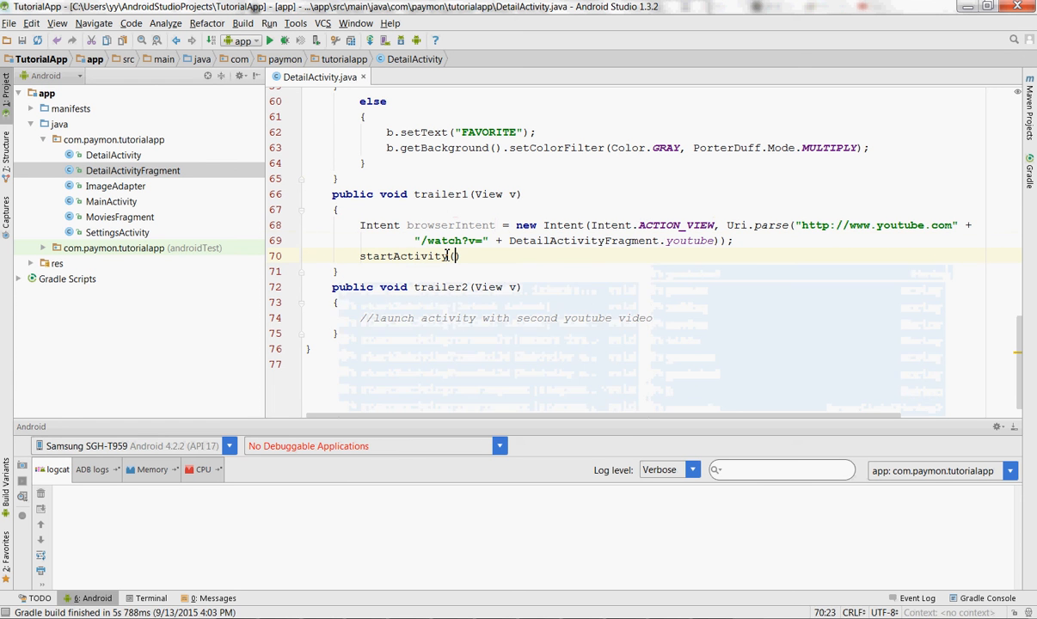
{"action": "type", "text": "browserIntent"}
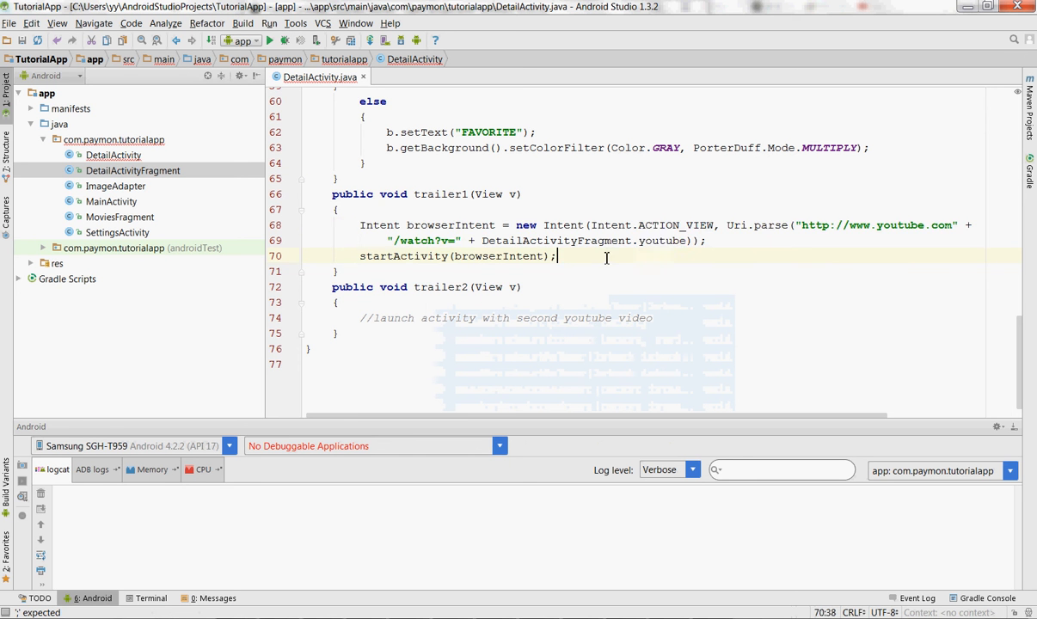
Copy trailer1's three browser-intent lines and position the cursor inside trailer2 for reuse.
{"action": "left_click", "coordinate": [356, 223]}
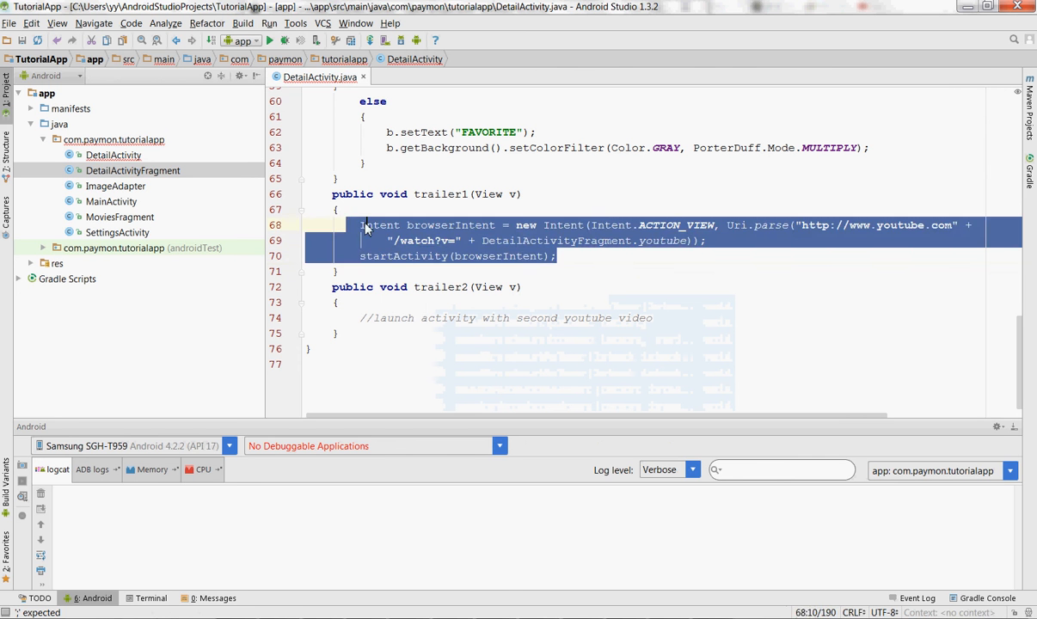
{"action": "left_click", "coordinate": [354, 224]}
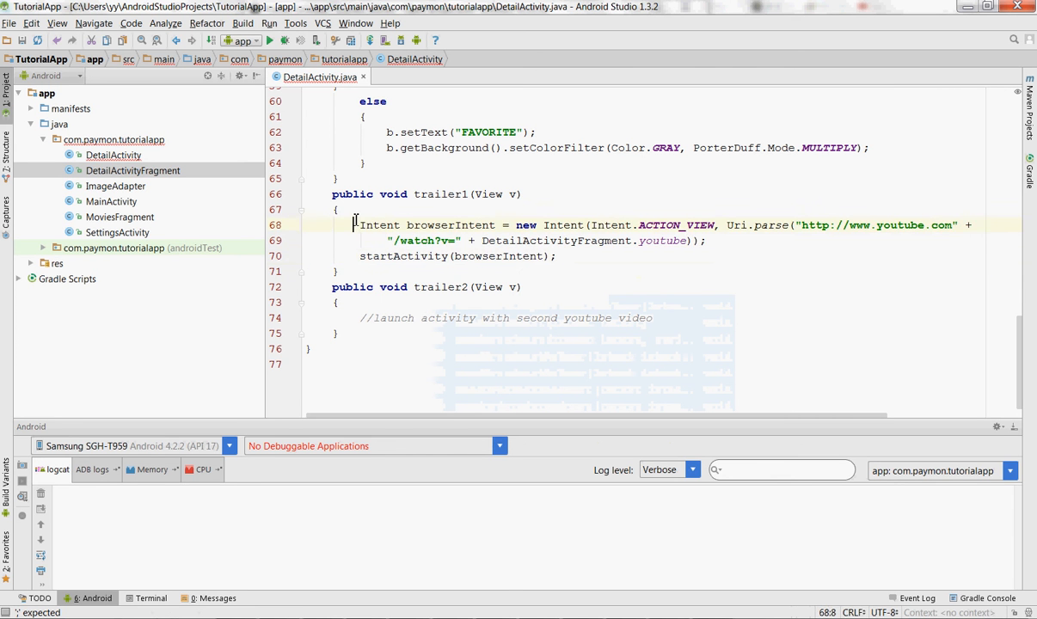
{"action": "left_click_drag", "start_coordinate": [361, 223], "coordinate": [555, 255]}
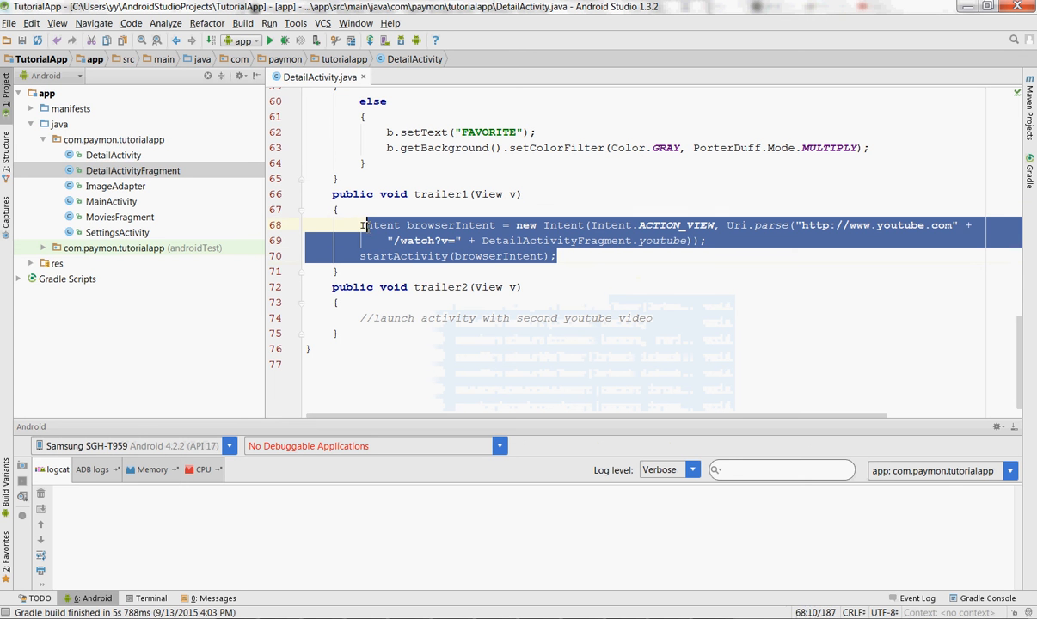
{"action": "left_click", "coordinate": [652, 317]}
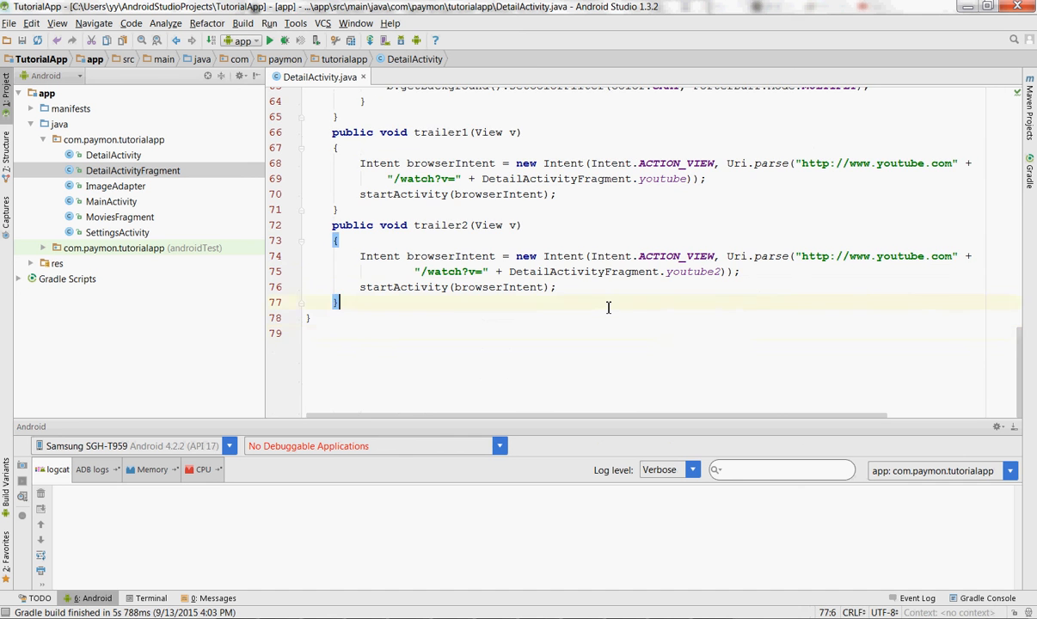
{"action": "scroll", "scroll_direction": "up", "scroll_amount": 3}
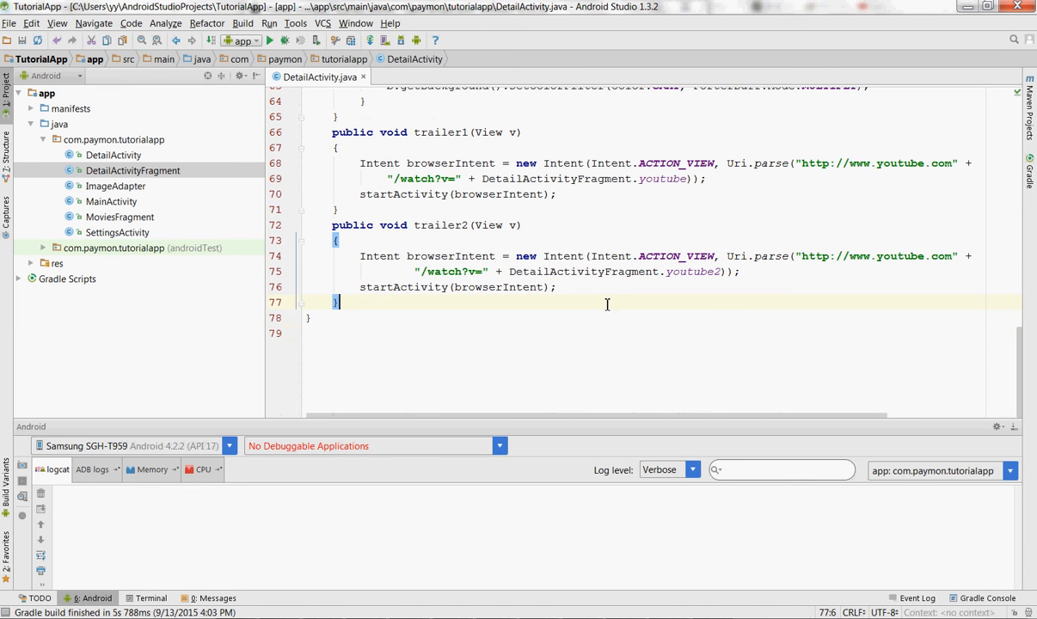
{"action": "left_click", "coordinate": [588, 318]}
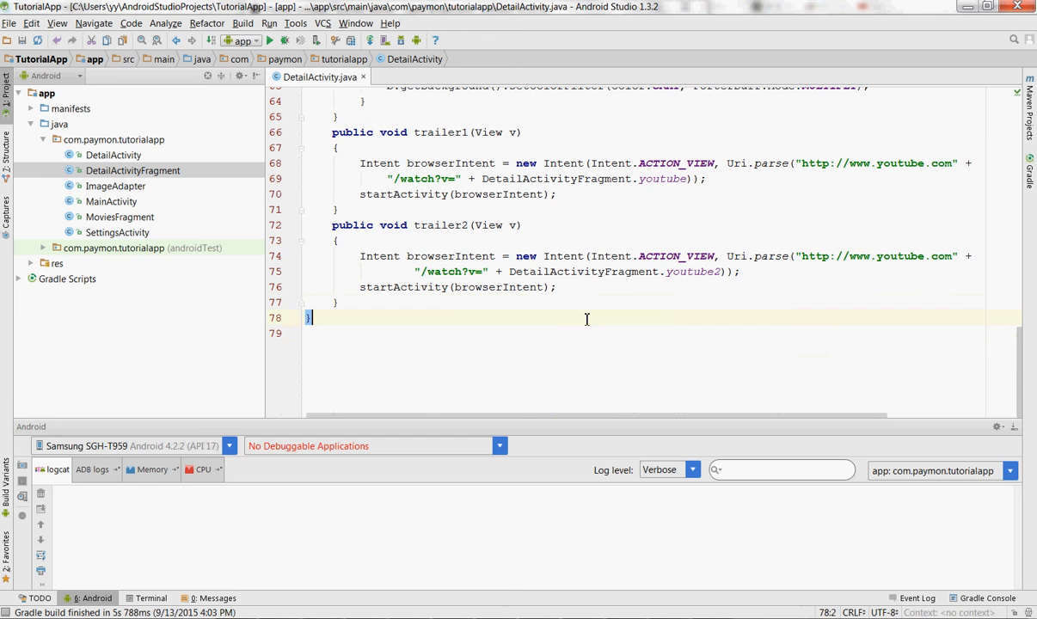
{"action": "left_click", "coordinate": [588, 306]}
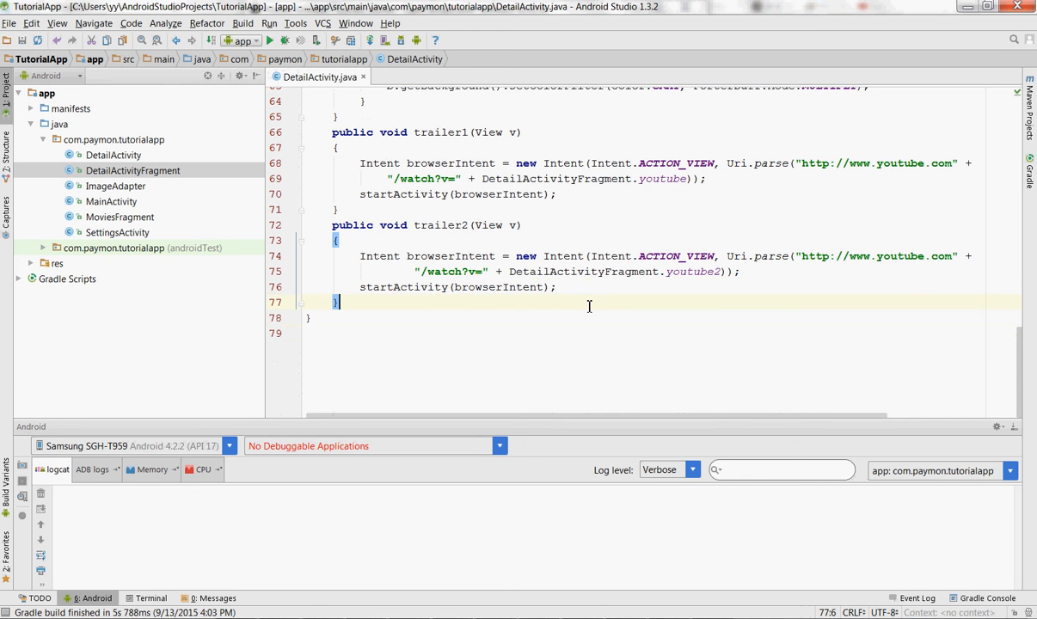
{"action": "mouse_move", "coordinate": [612, 305]}
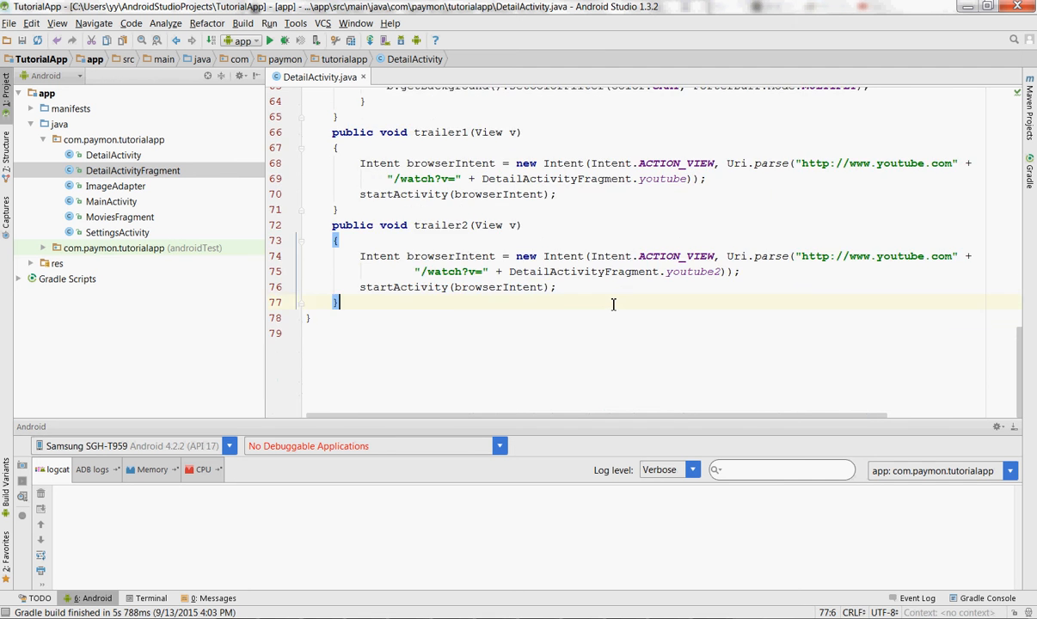
{"action": "scroll", "scroll_direction": "up", "scroll_amount": 3}
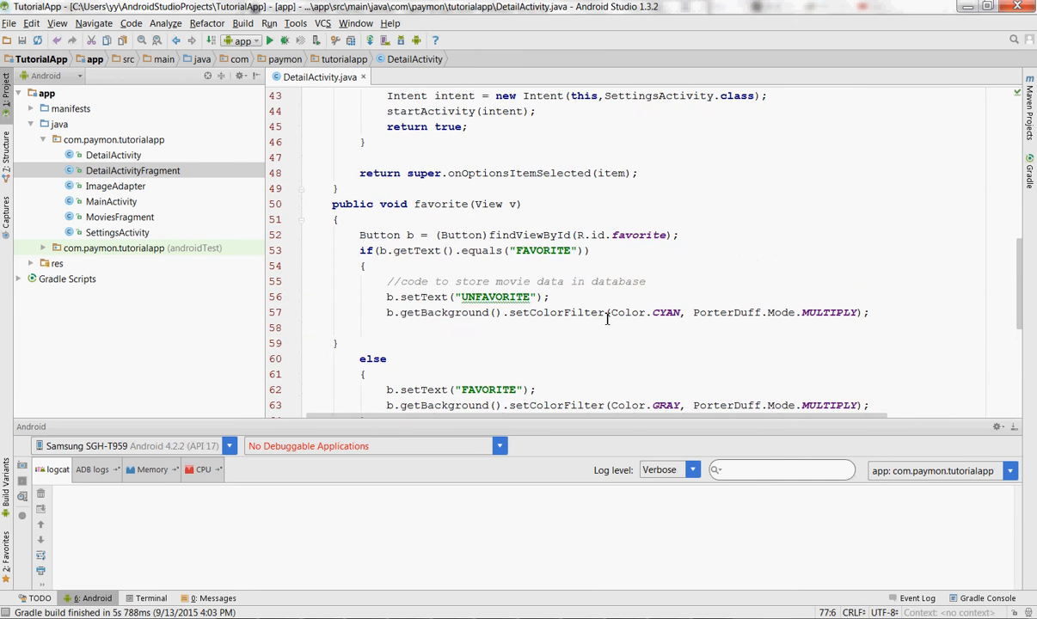
{"action": "scroll", "scroll_direction": "down", "scroll_amount": 3}
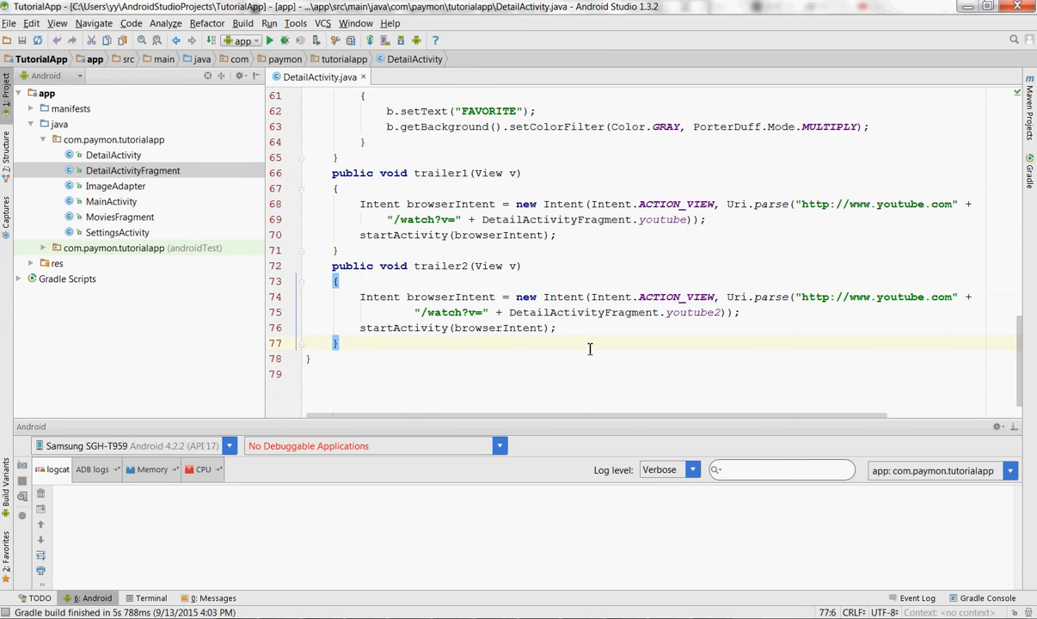
{"action": "scroll", "scroll_direction": "up", "scroll_amount": 3}
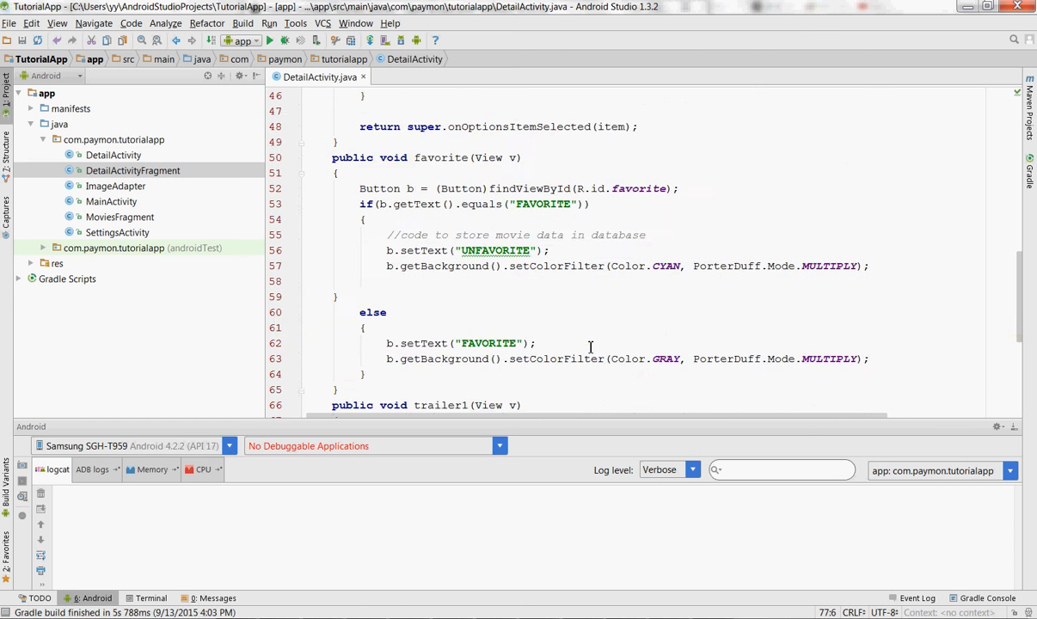
{"action": "scroll", "scroll_direction": "down", "scroll_amount": 3}
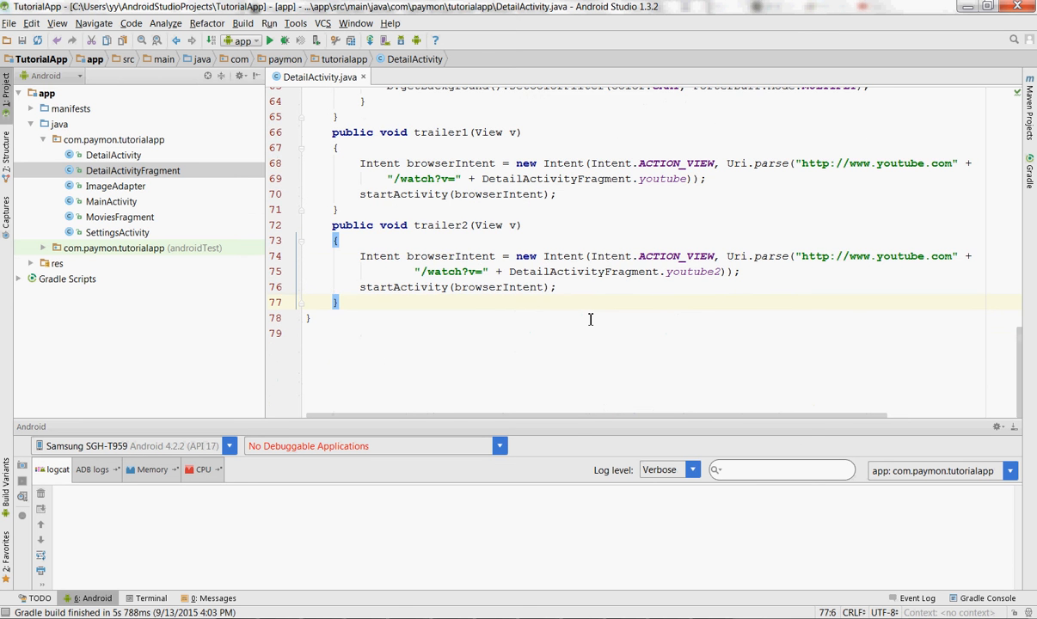
{"action": "scroll", "scroll_direction": "up", "scroll_amount": 3}
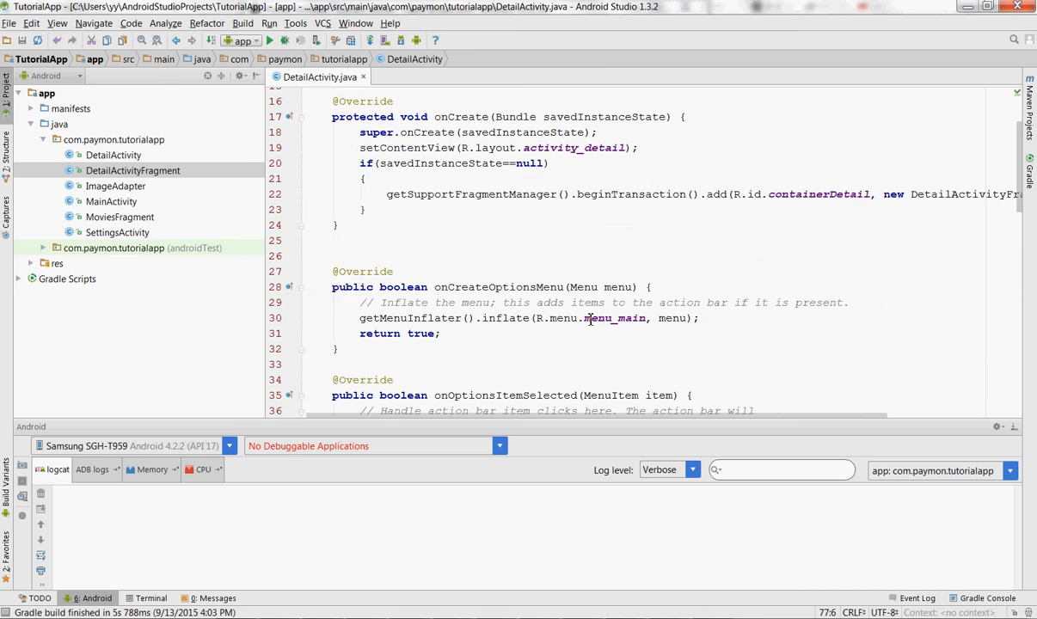
{"action": "scroll", "scroll_direction": "down", "scroll_amount": 3}
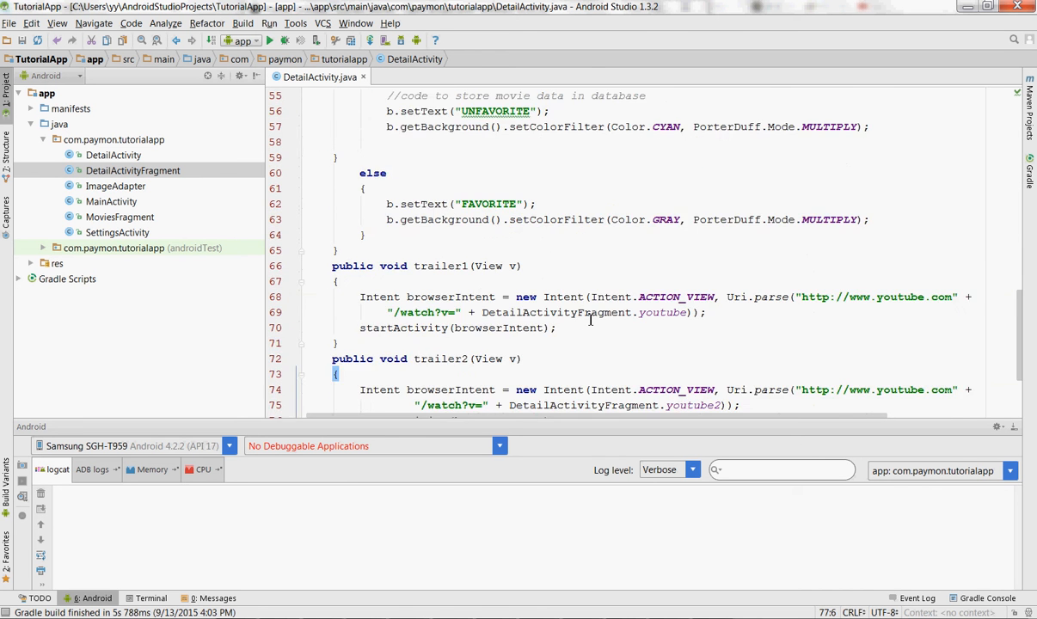
{"action": "scroll", "scroll_direction": "down", "scroll_amount": 3}
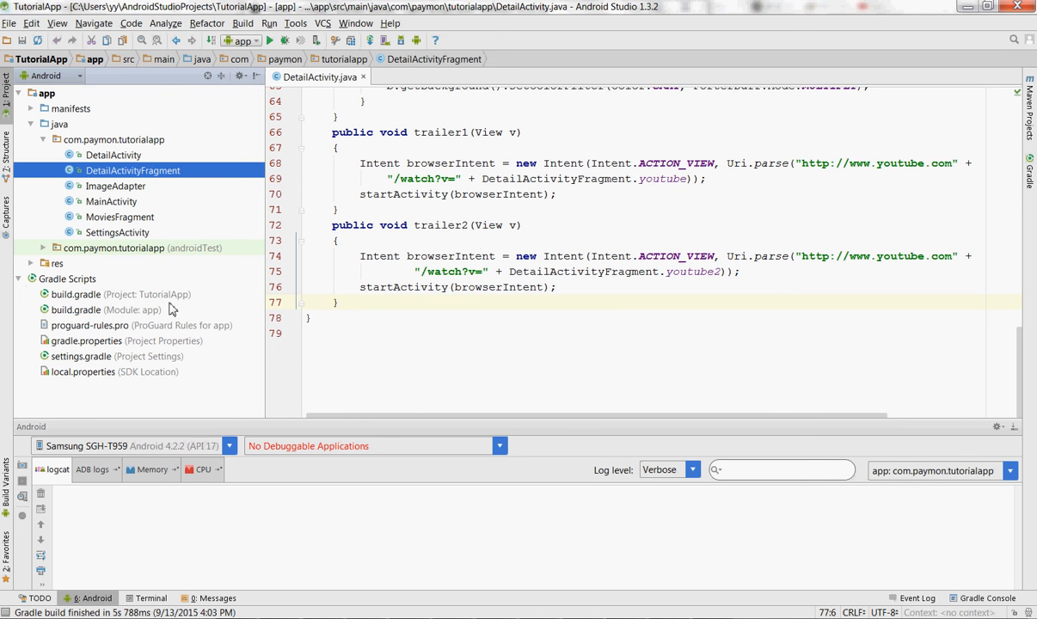
{"action": "left_click", "coordinate": [620, 299]}
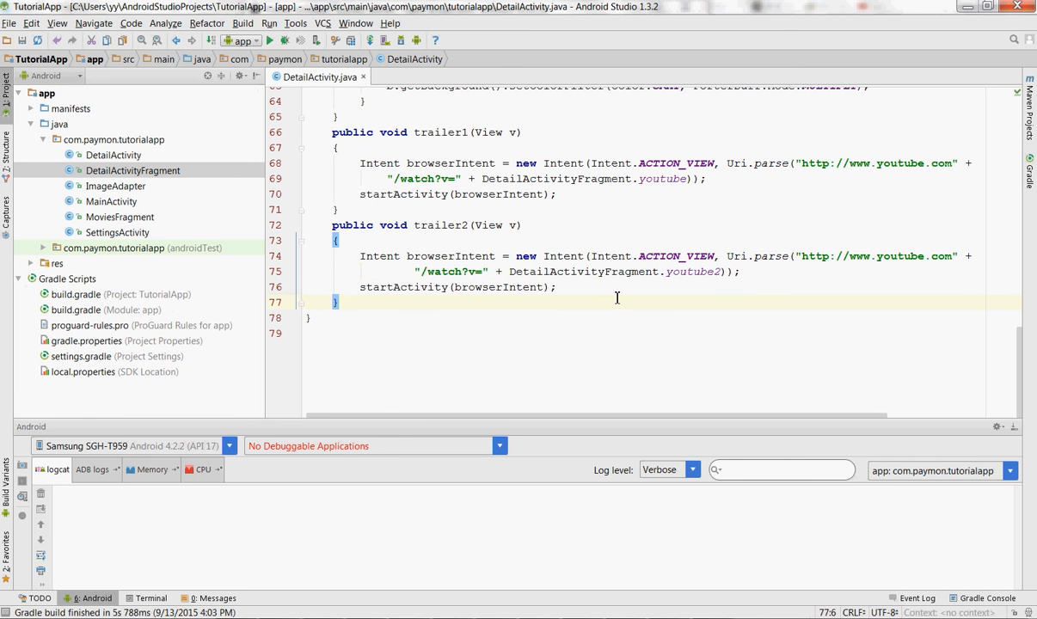
{"action": "left_click", "coordinate": [311, 316]}
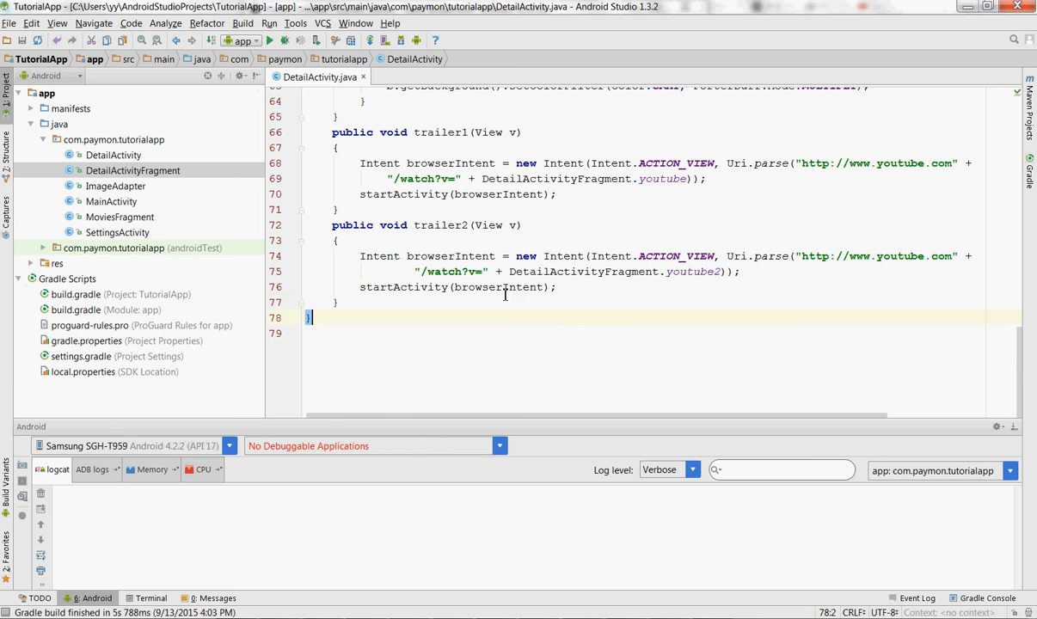
{"action": "left_click", "coordinate": [505, 286]}
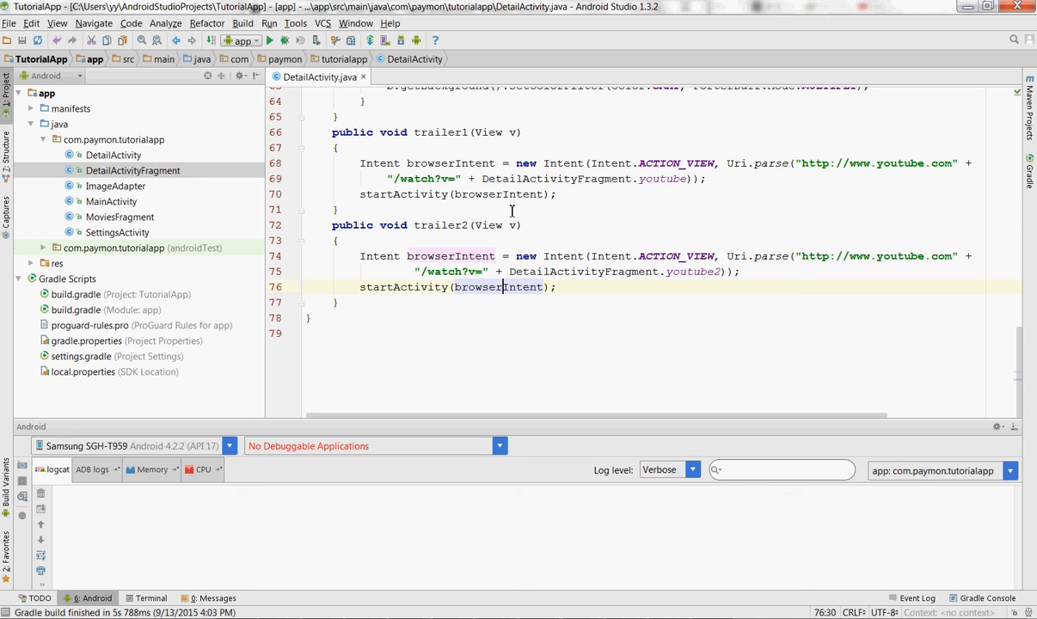
{"action": "left_click", "coordinate": [559, 286]}
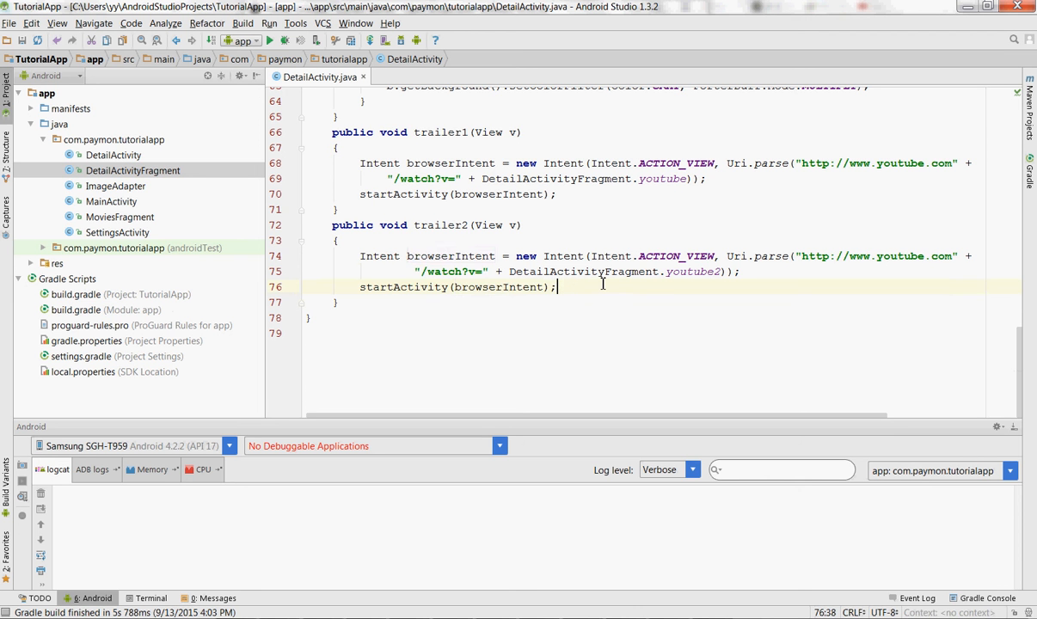
{"action": "mouse_move", "coordinate": [661, 292]}
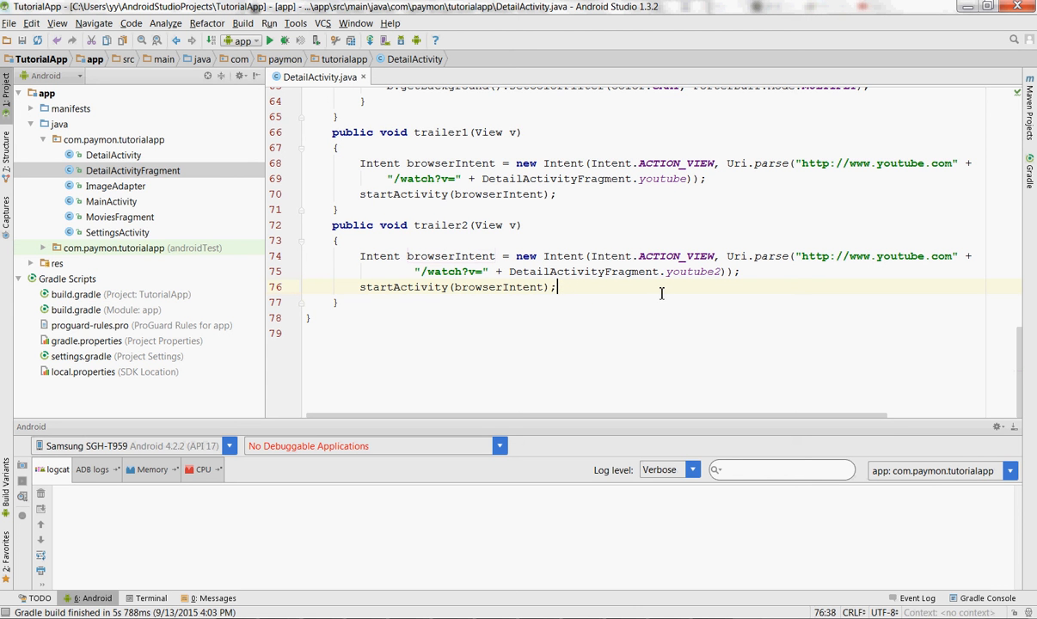
{"action": "left_click", "coordinate": [338, 240]}
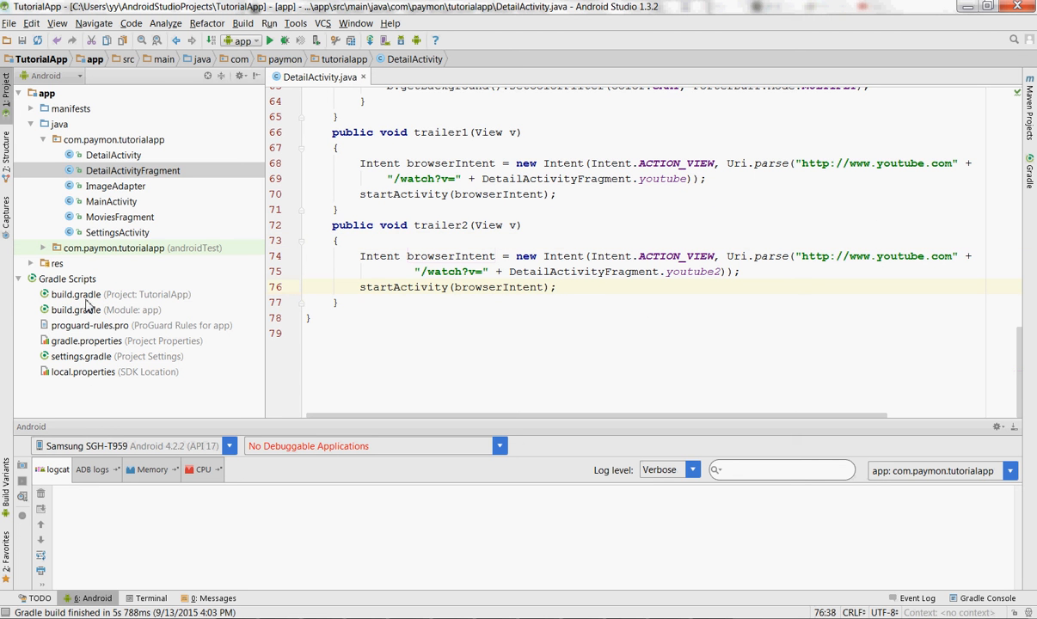
Add compile 'com.squareup.okhttp:okhttp:2.4.0' to the app build.gradle dependencies.
{"action": "left_click", "coordinate": [84, 310]}
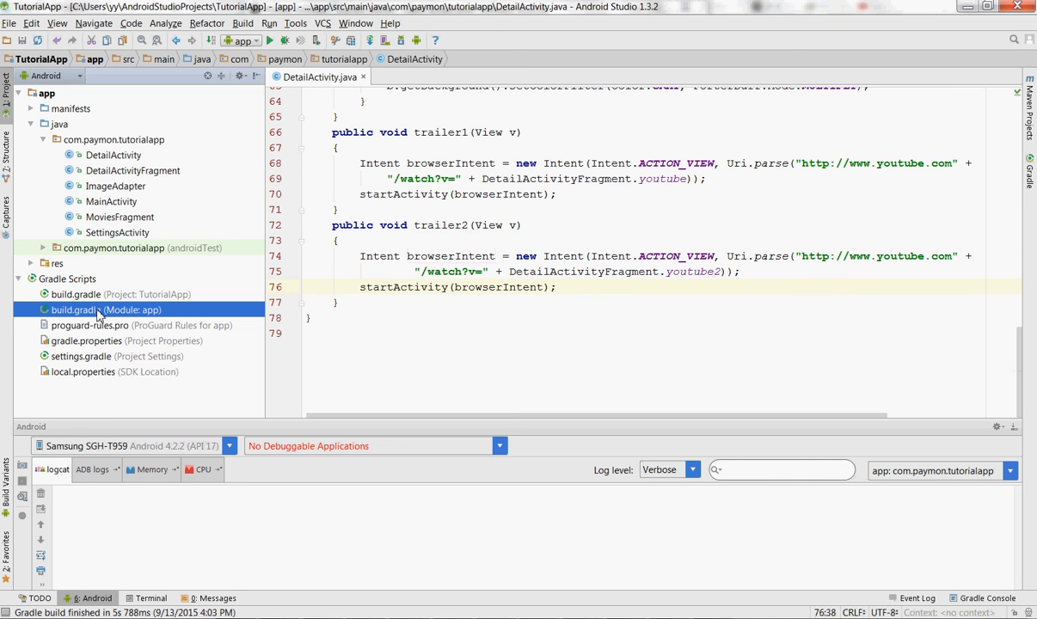
{"action": "double_click", "coordinate": [86, 310]}
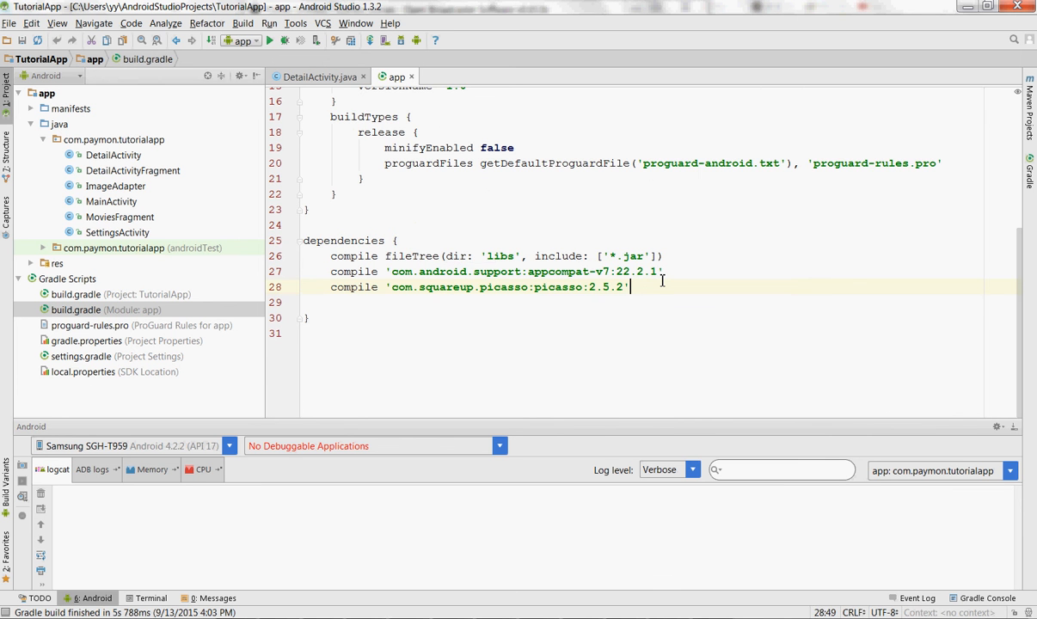
{"action": "key", "text": "enter"}
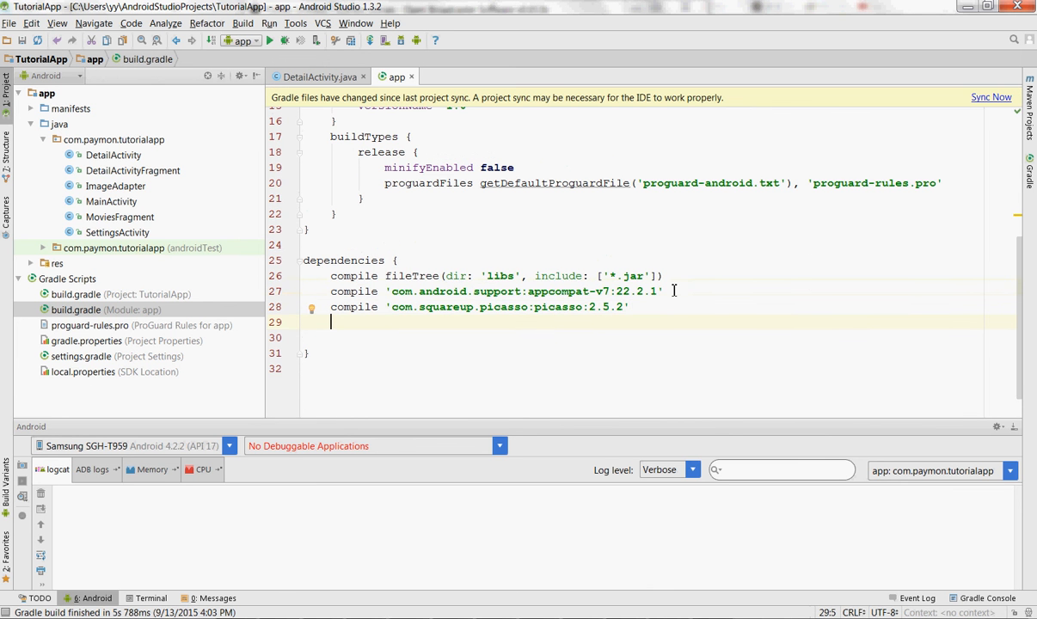
{"action": "type", "text": "cpom"}
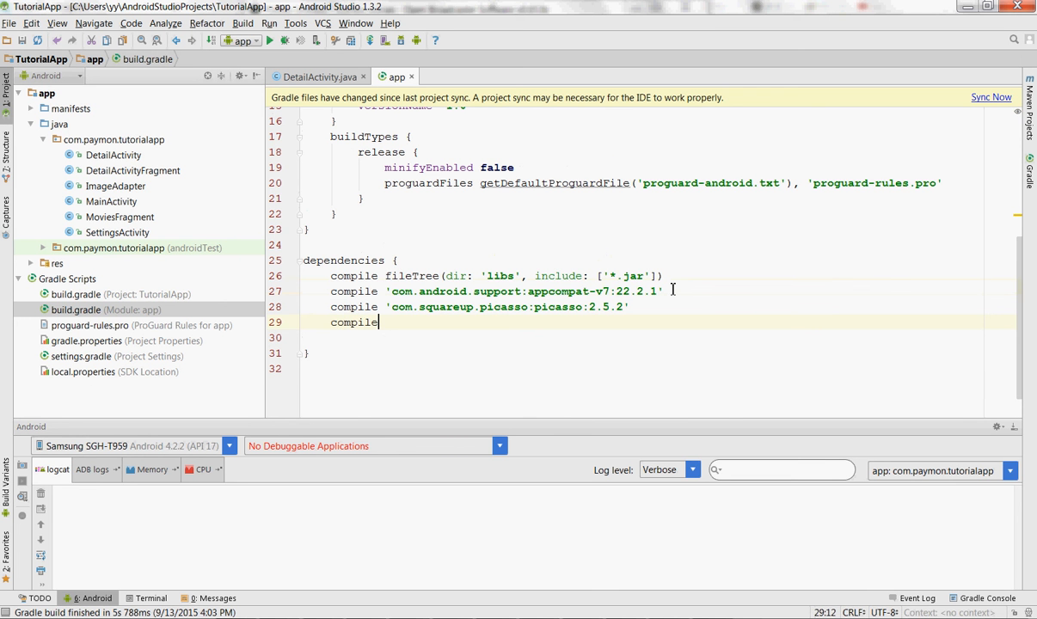
{"action": "type", "text": "'co'"}
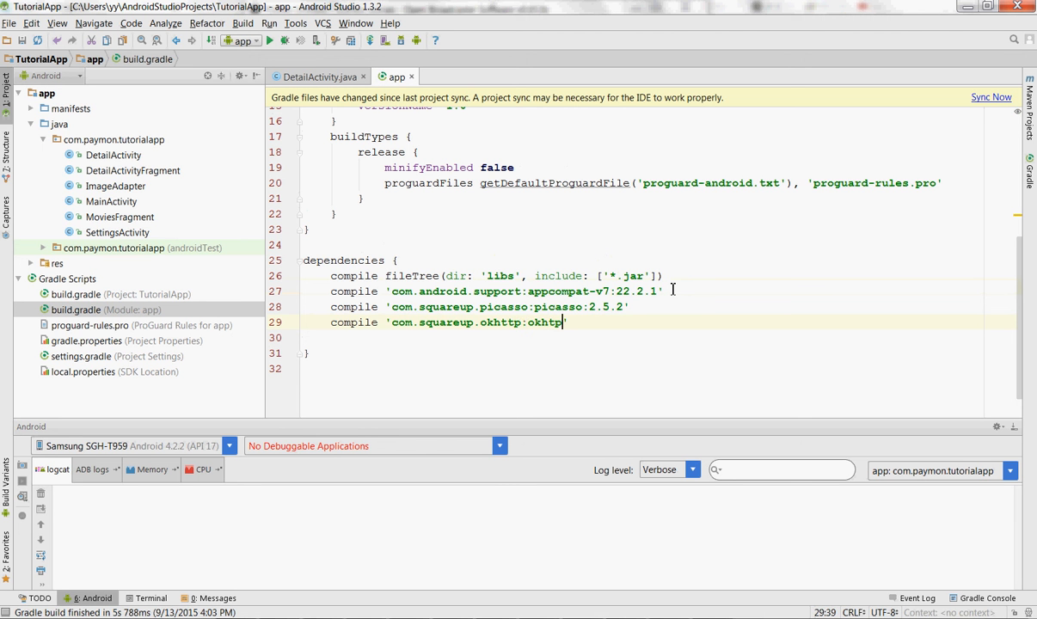
{"action": "type", "text": ":"}
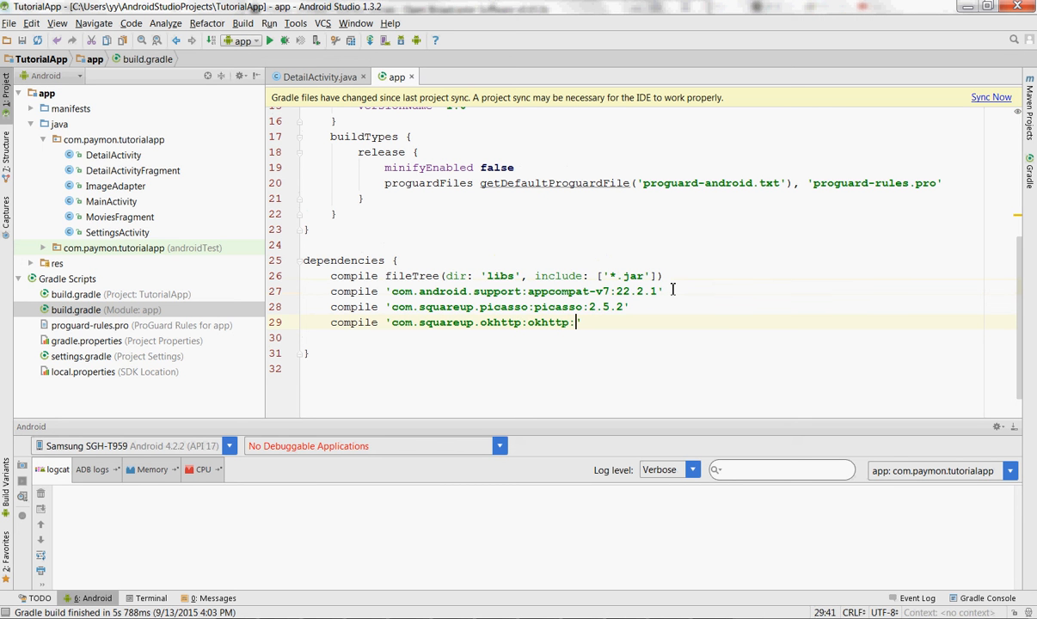
{"action": "type", "text": "2.4."}
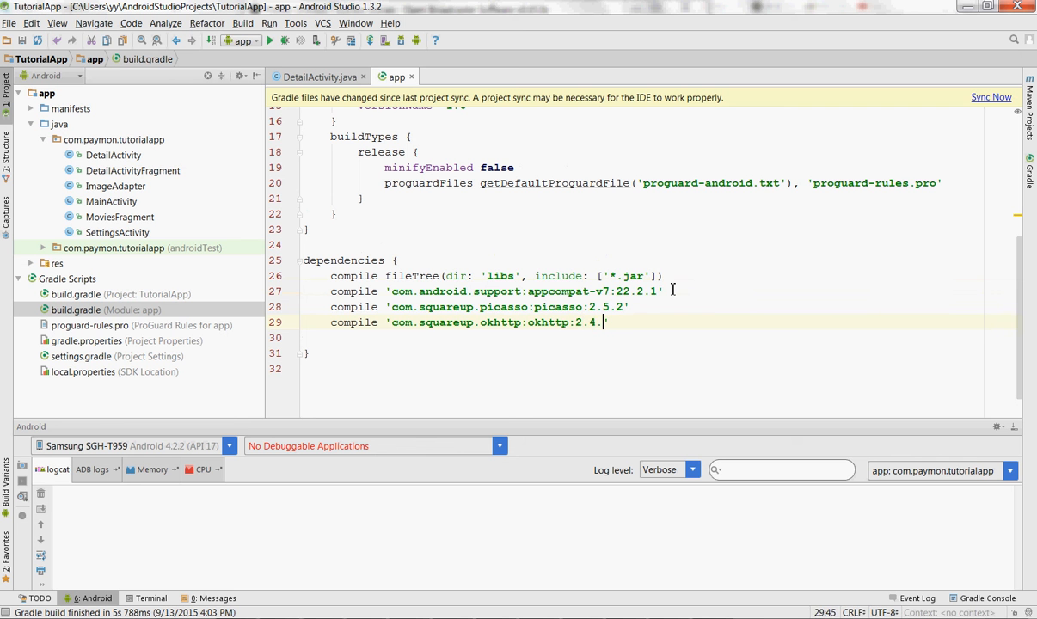
{"action": "type", "text": "0'"}
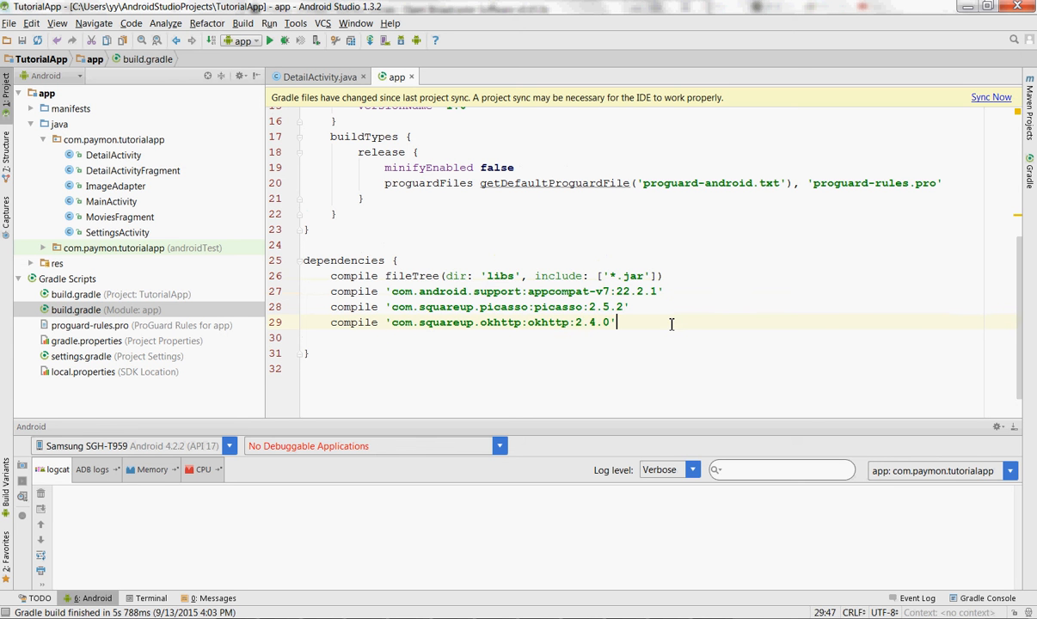
{"action": "left_click", "coordinate": [619, 291]}
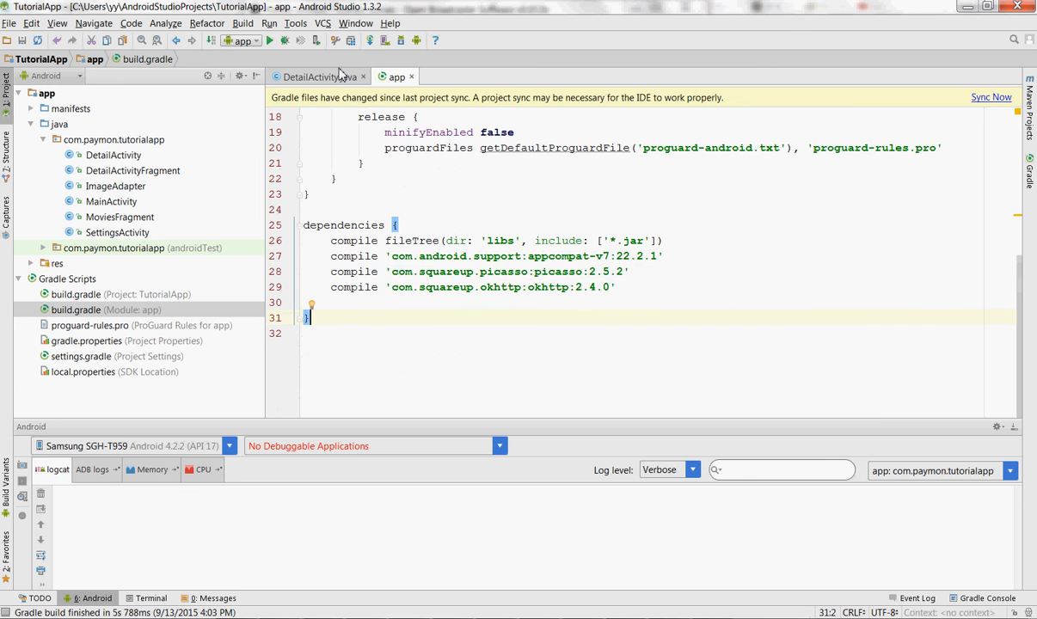
Return to the DetailActivity.java editor.
{"action": "left_click", "coordinate": [310, 75]}
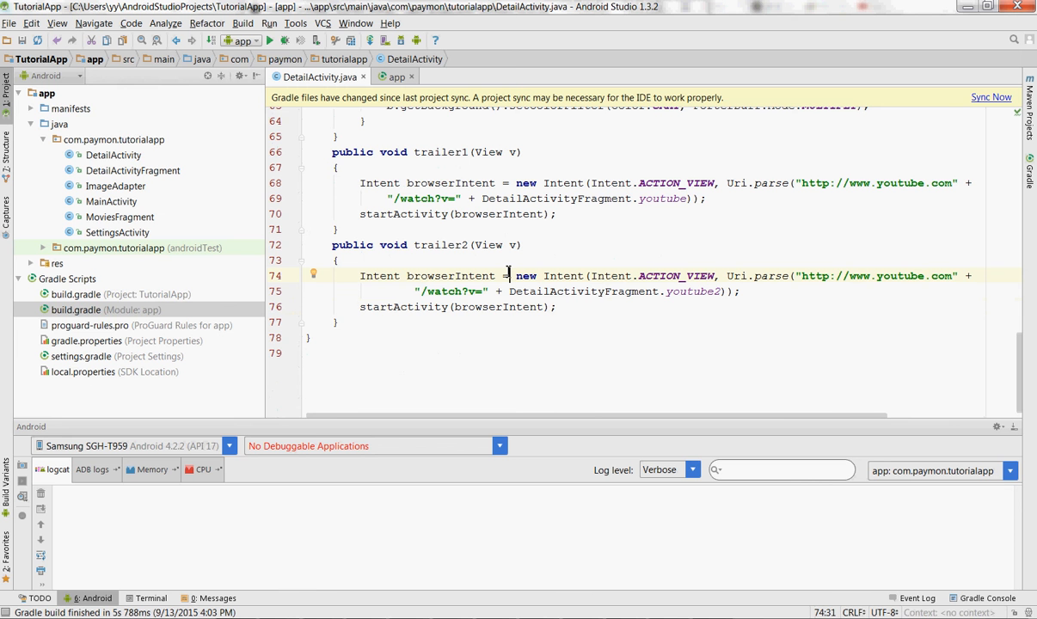
Create a new Java class named Global in the com.paymon.tutorialapp package.
{"action": "left_click", "coordinate": [114, 139]}
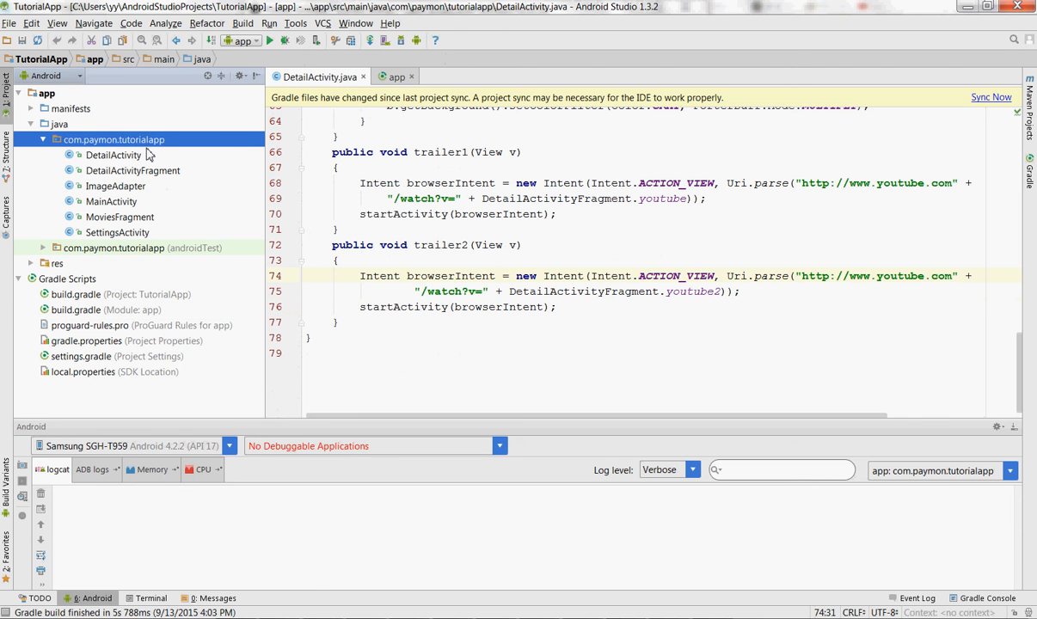
{"action": "right_click", "coordinate": [113, 139]}
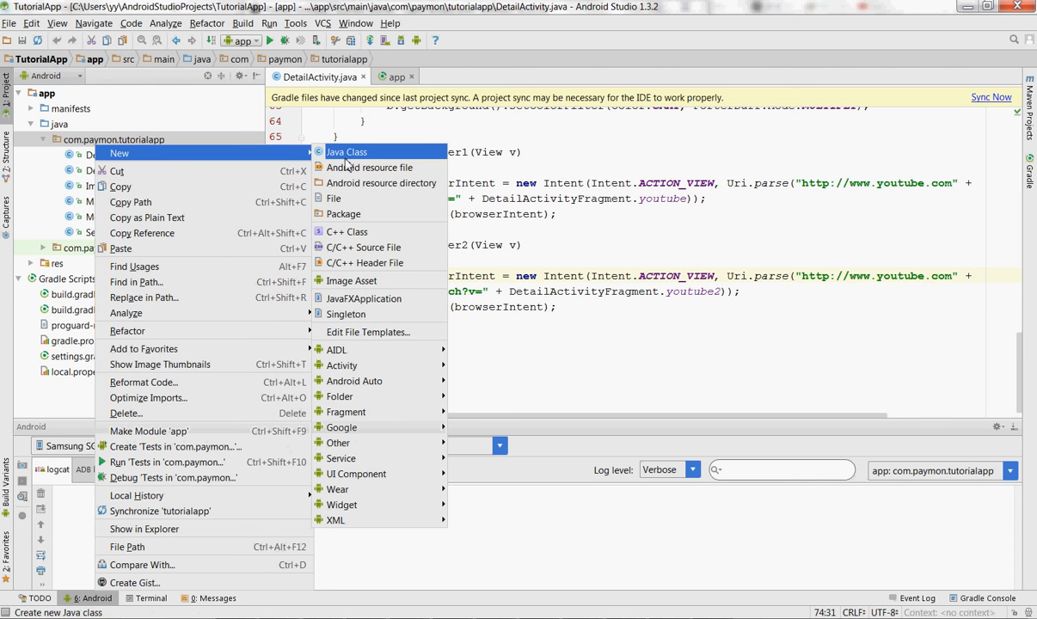
{"action": "left_click", "coordinate": [346, 151]}
{"action": "type", "text": "Global"}
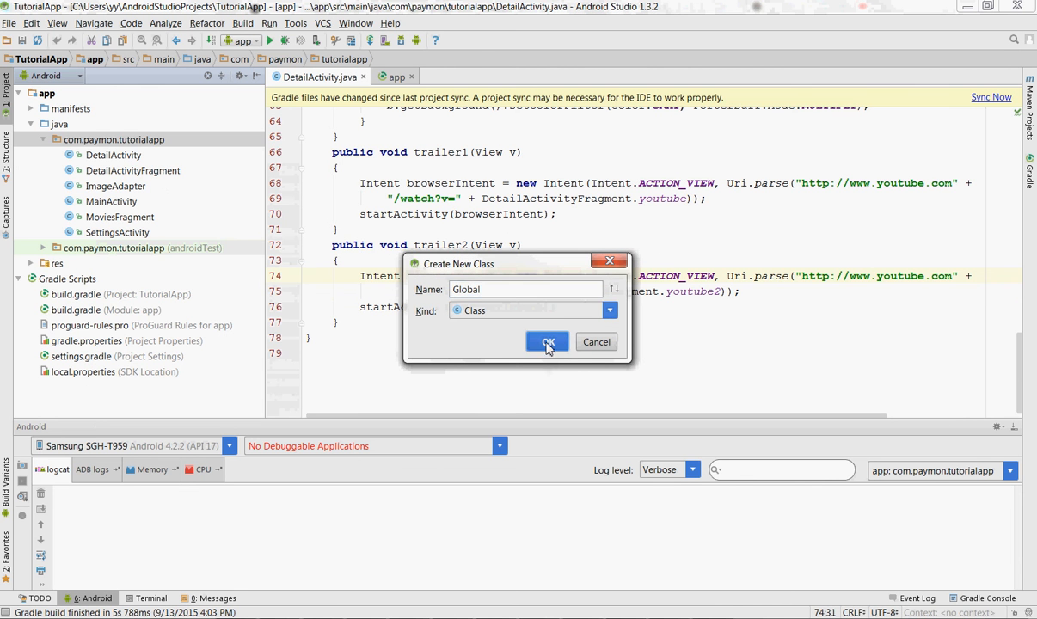
{"action": "left_click", "coordinate": [547, 342]}
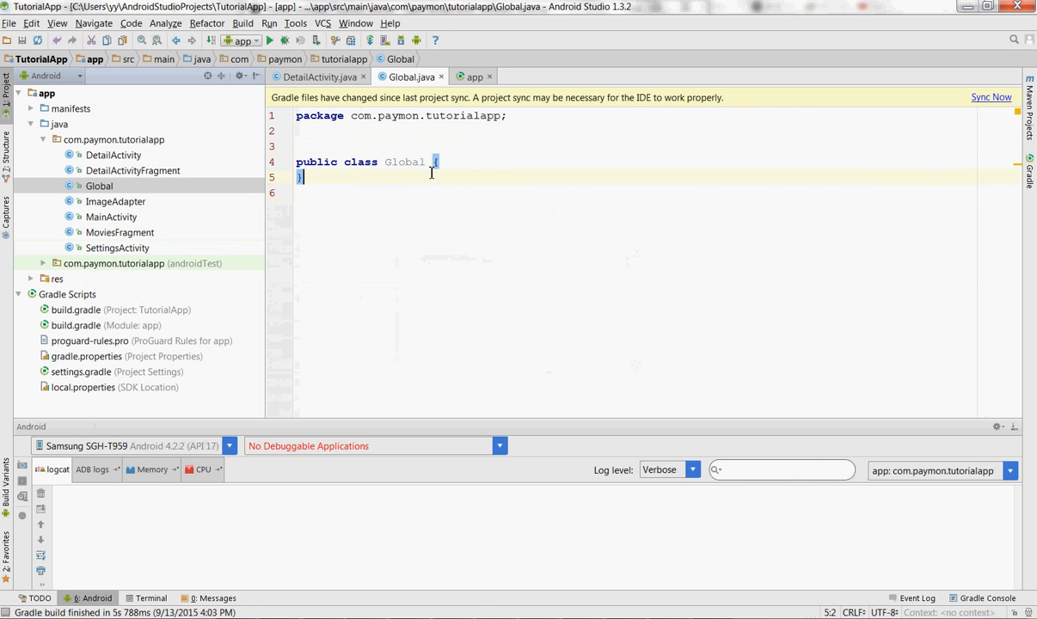
Make Global extend android.app.Application with an empty class body, importing Application.
{"action": "type", "text": "extends Application"}
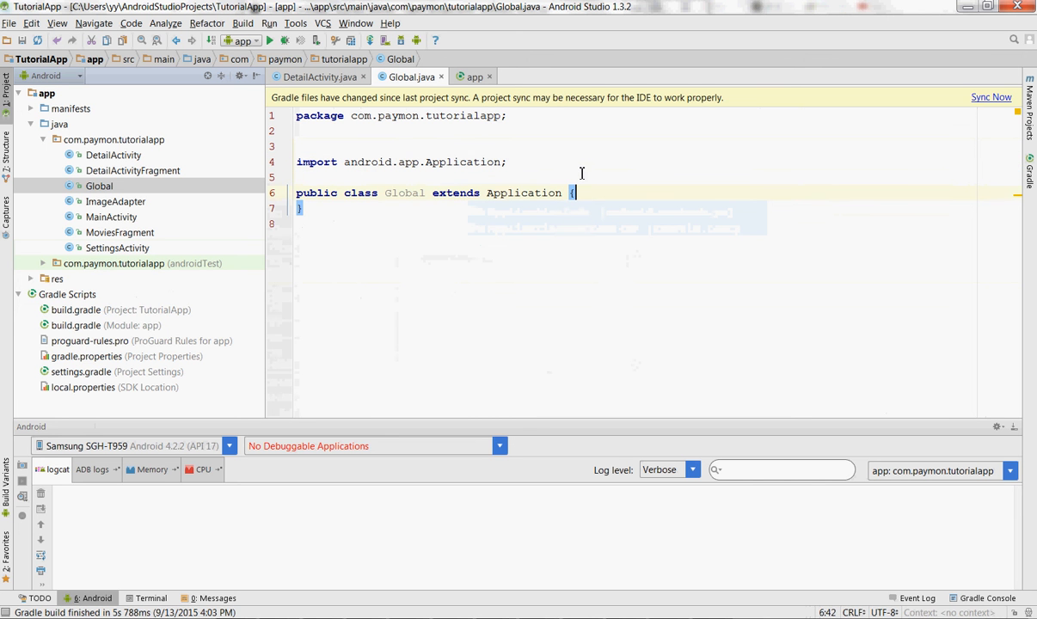
{"action": "key", "text": "Enter"}
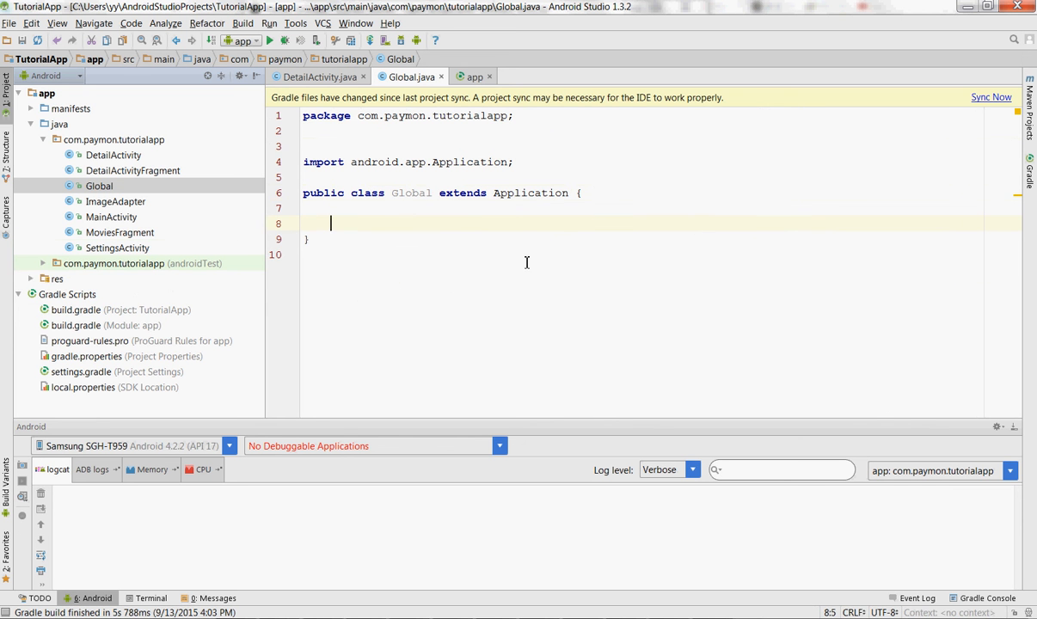
{"action": "mouse_move", "coordinate": [447, 217]}
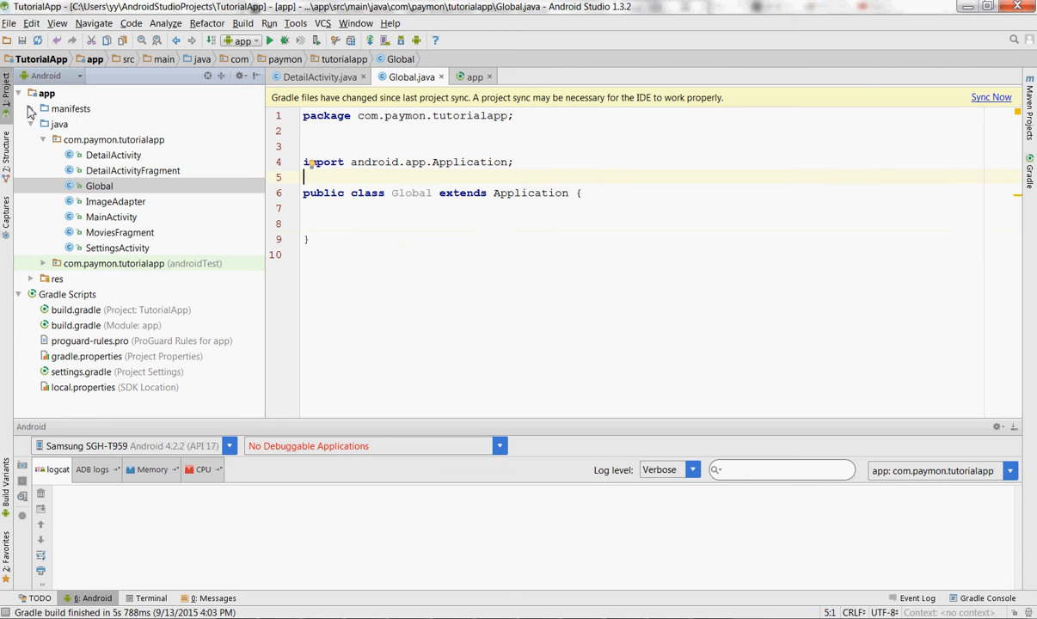
{"action": "left_click", "coordinate": [105, 124]}
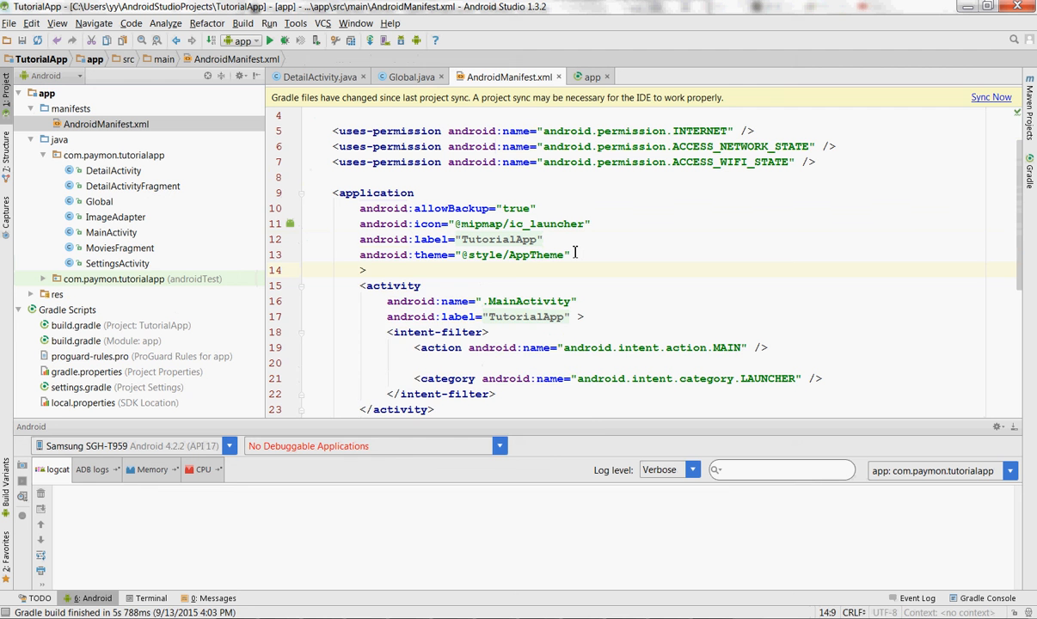
Declare android:name=".Global" on the manifest's <application> tag and return to Global.java.
{"action": "type", "text": "android:name = \".Global"}
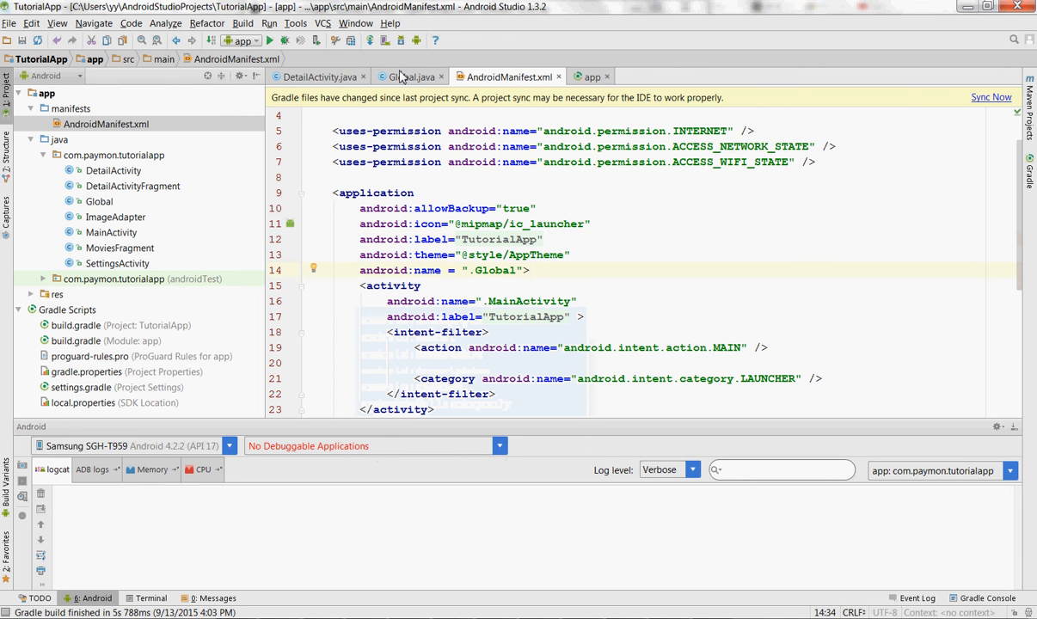
{"action": "left_click", "coordinate": [404, 75]}
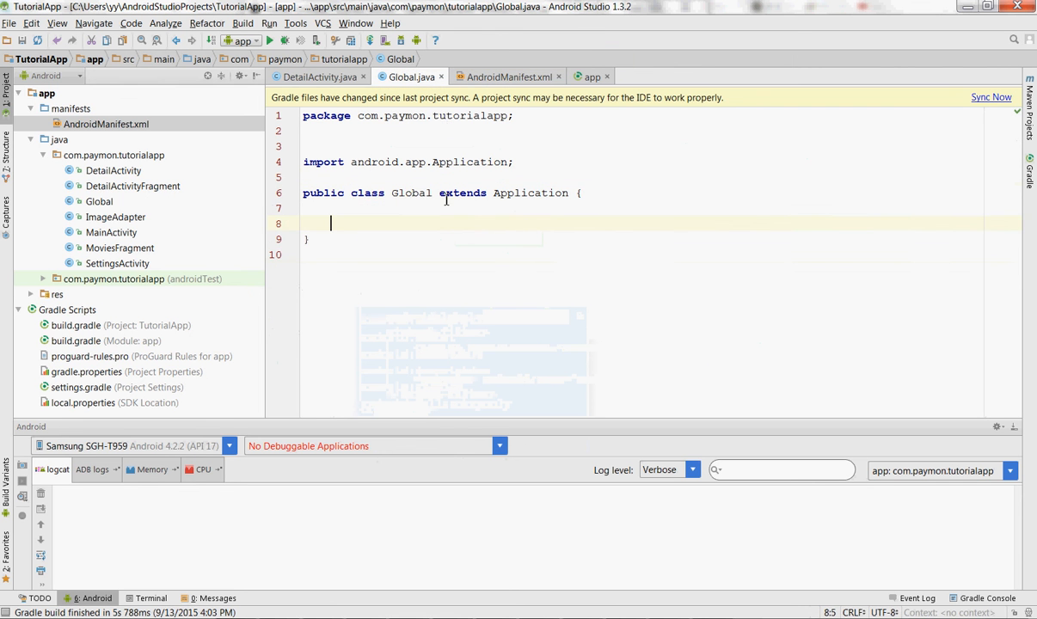
{"action": "left_click", "coordinate": [313, 192]}
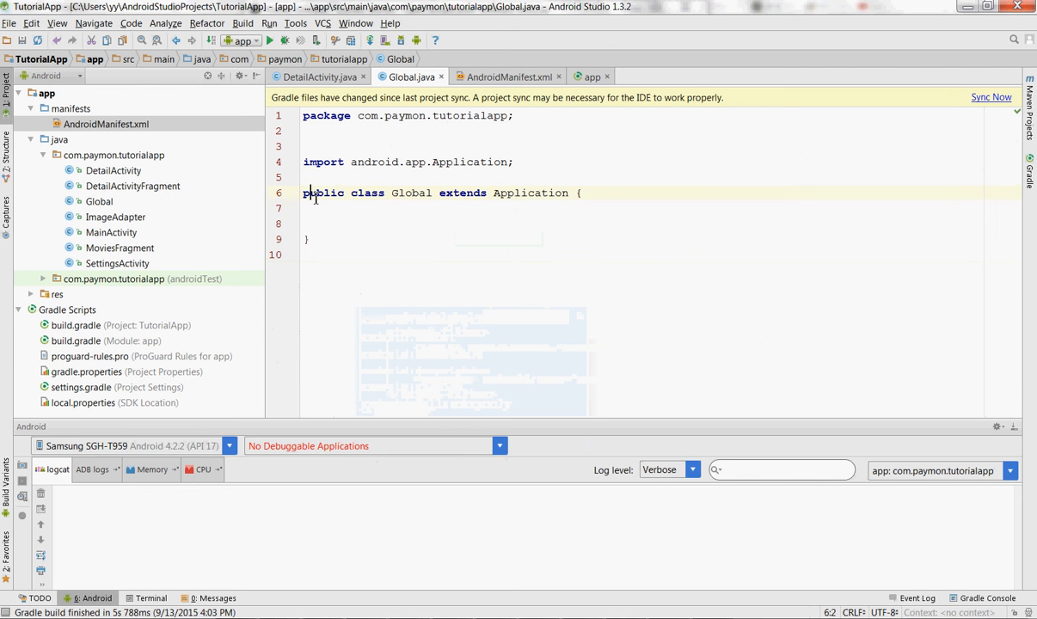
{"action": "left_click", "coordinate": [440, 223]}
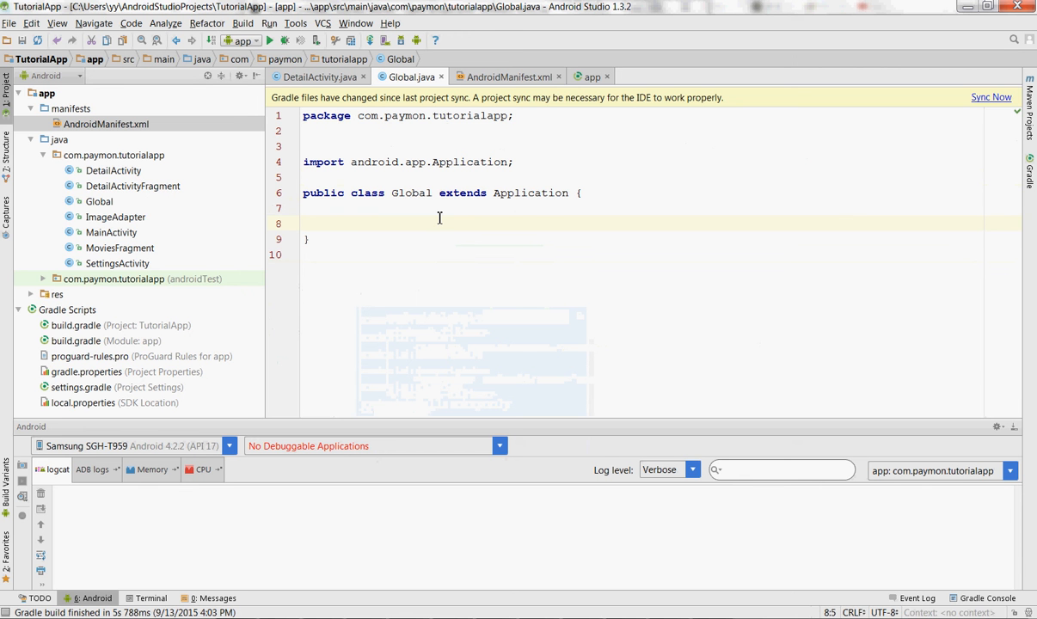
{"action": "type", "text": "public void onCreate("}
{"action": "left_click", "coordinate": [660, 208]}
{"action": "type", "text": "@Override"}
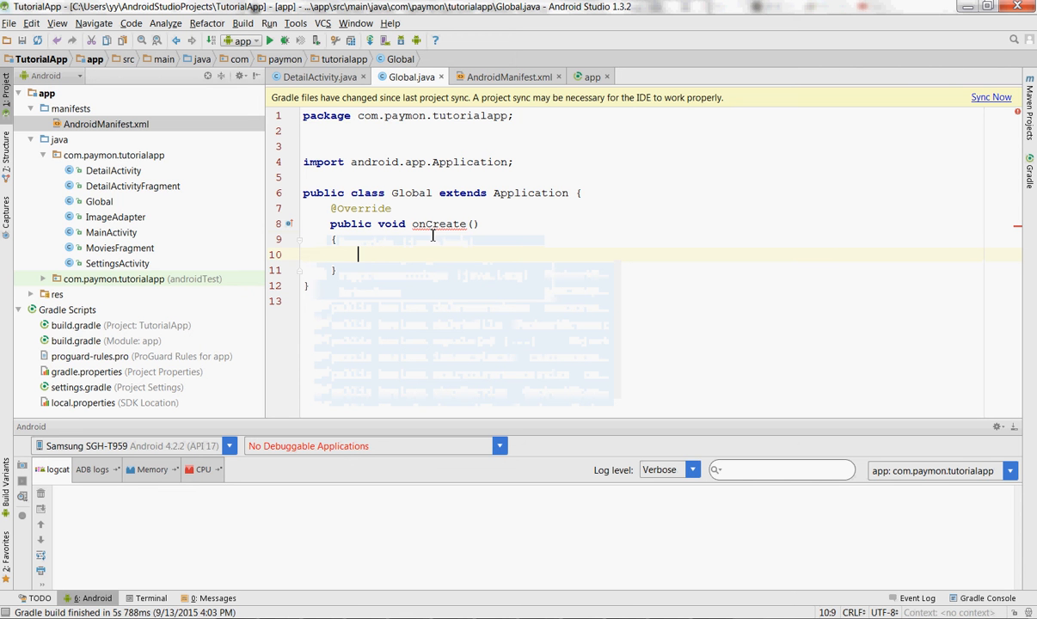
{"action": "mouse_move", "coordinate": [444, 224]}
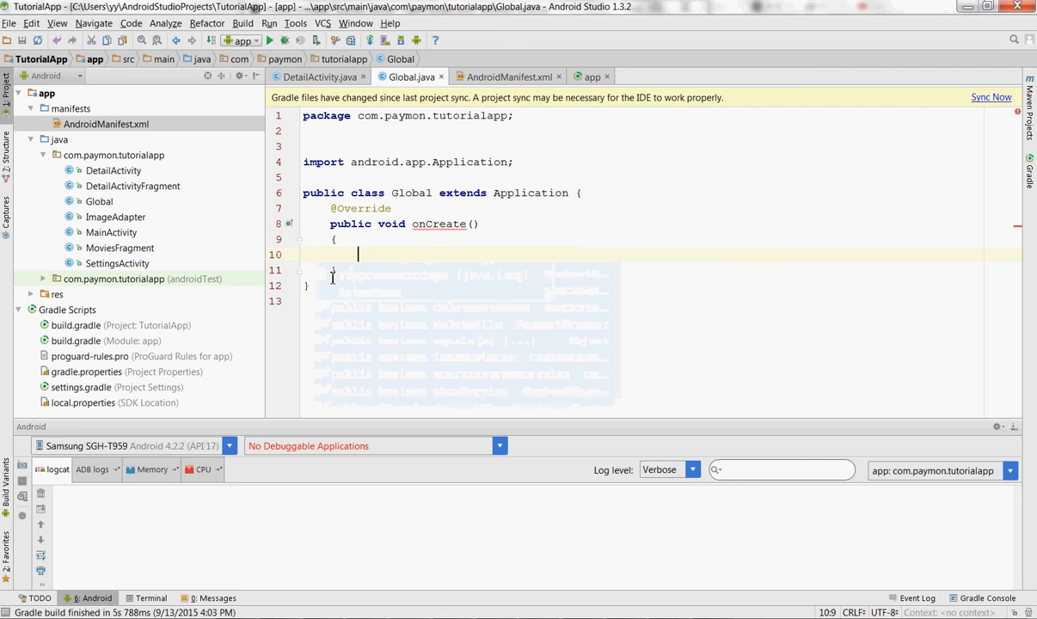
{"action": "type", "text": "super.onCreate"}
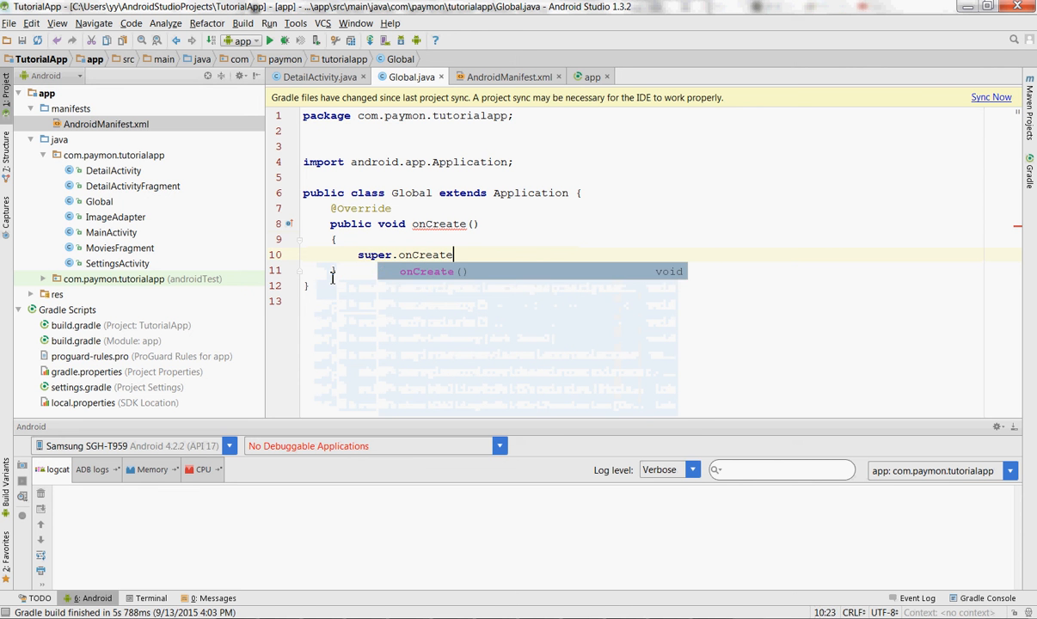
Create Picasso.Builder builder = new Picasso.Builder(this) in onCreate, importing Picasso.
{"action": "key", "text": "Enter"}
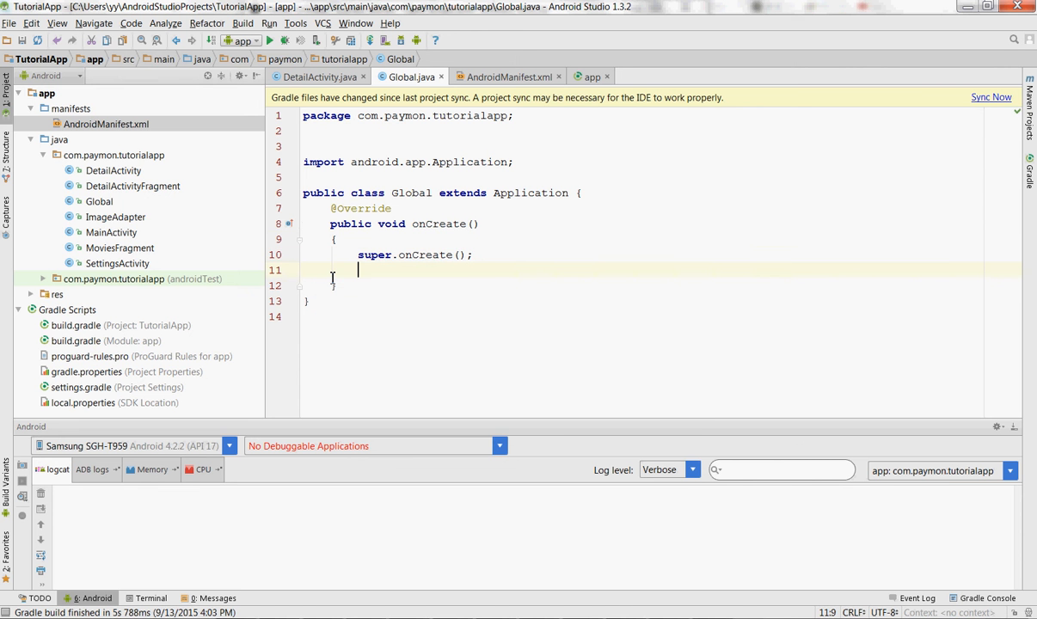
{"action": "key", "text": "enter"}
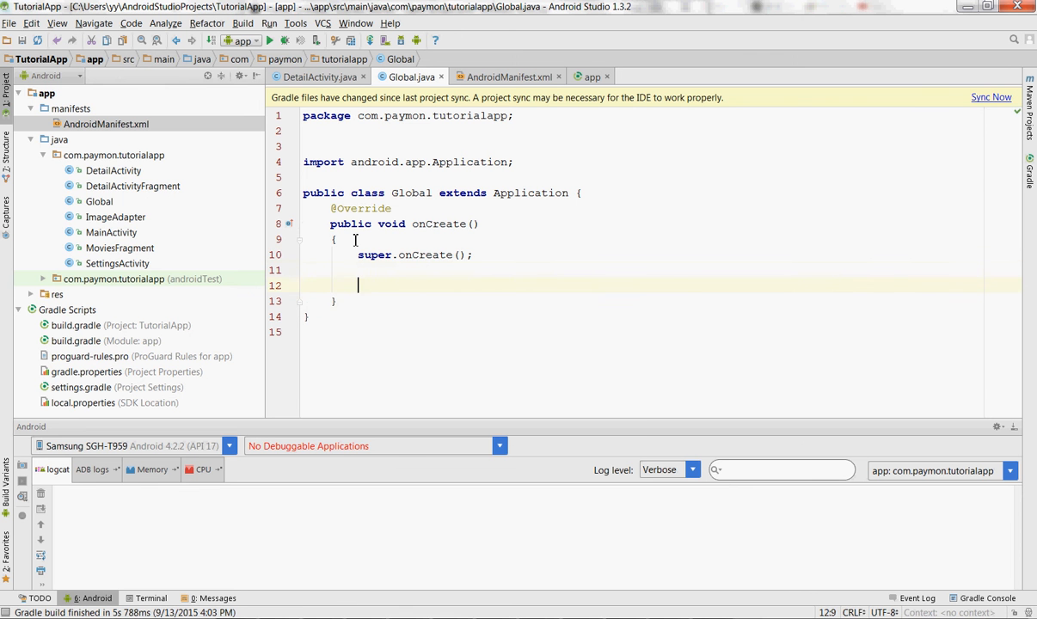
{"action": "type", "text": "Pi"}
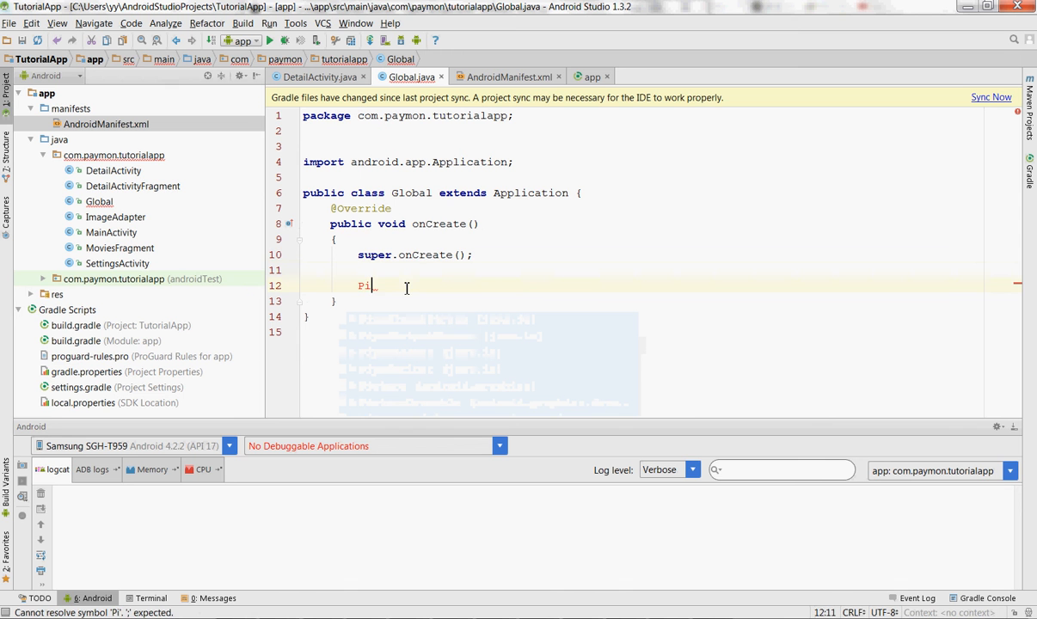
{"action": "key", "text": "BackSpace"}
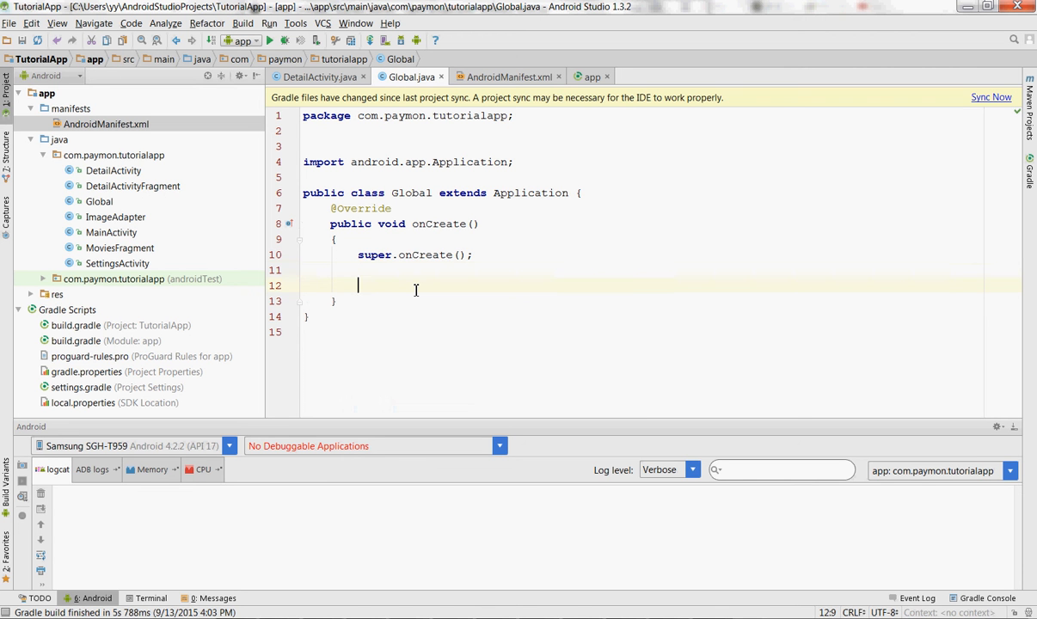
{"action": "type", "text": "Pi"}
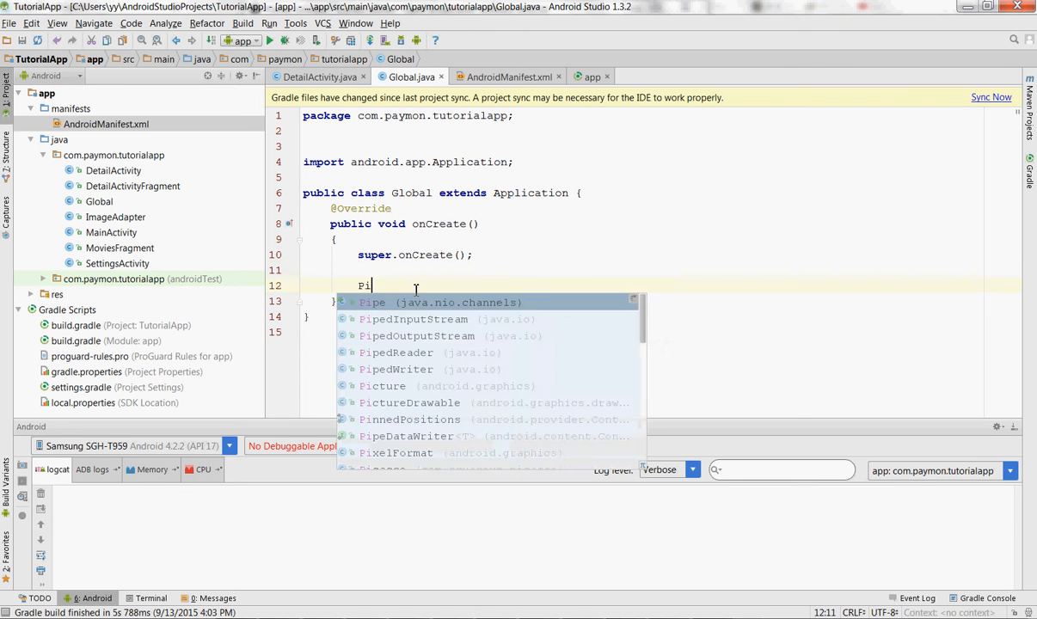
{"action": "type", "text": "casso.Bu"}
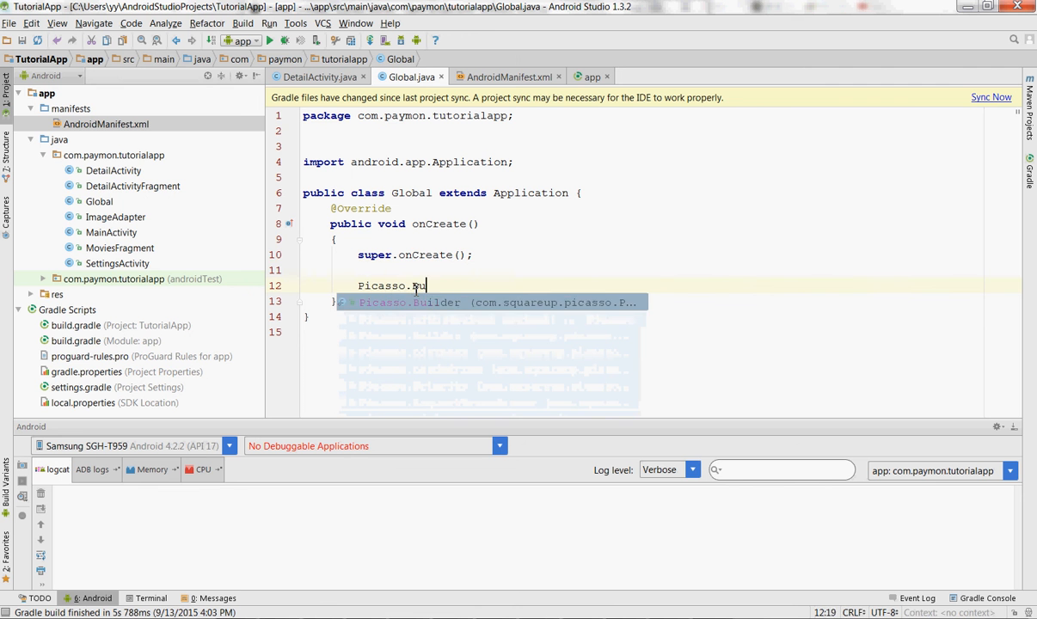
{"action": "type", "text": "Builder builder = new Picasso.Builder(this);"}
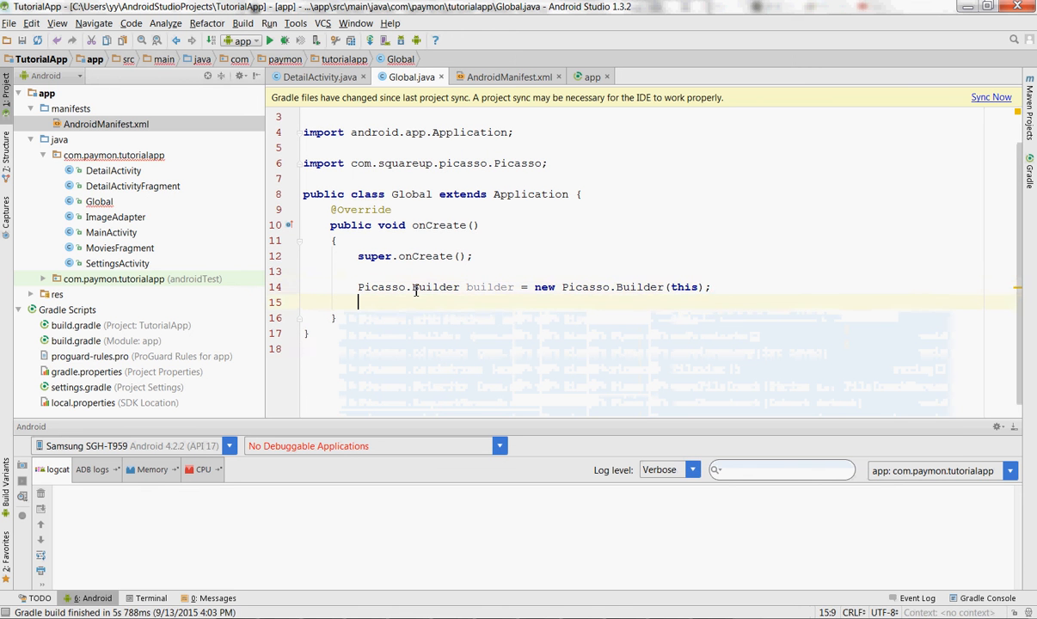
Give the builder an OkHttpDownloader(this, Integer.MAX_VALUE) for disk caching.
{"action": "scroll", "scroll_direction": "up", "scroll_amount": 3}
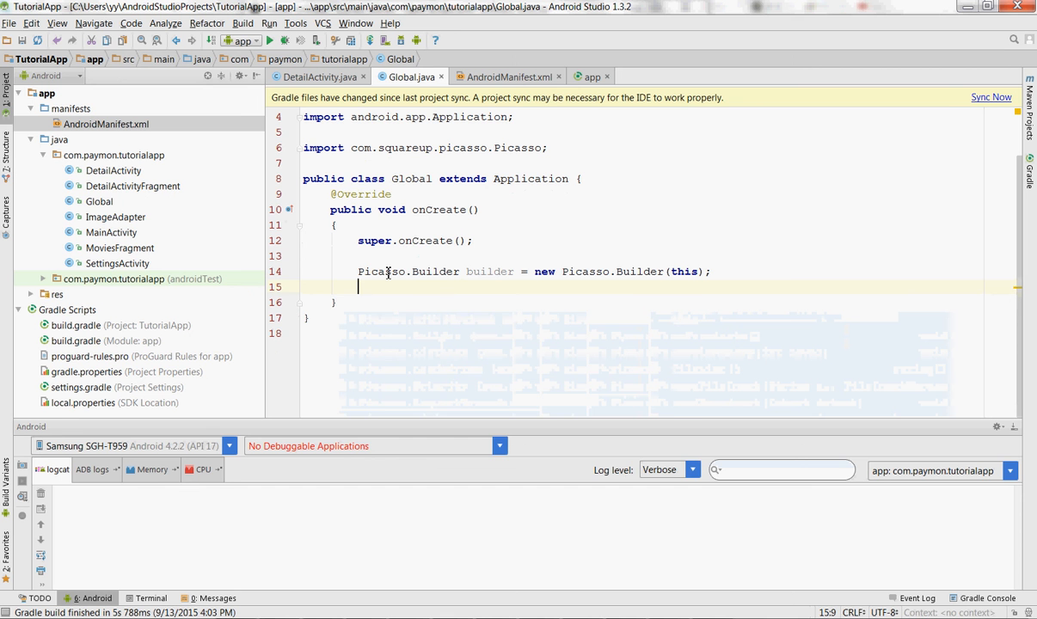
{"action": "type", "text": "builder."}
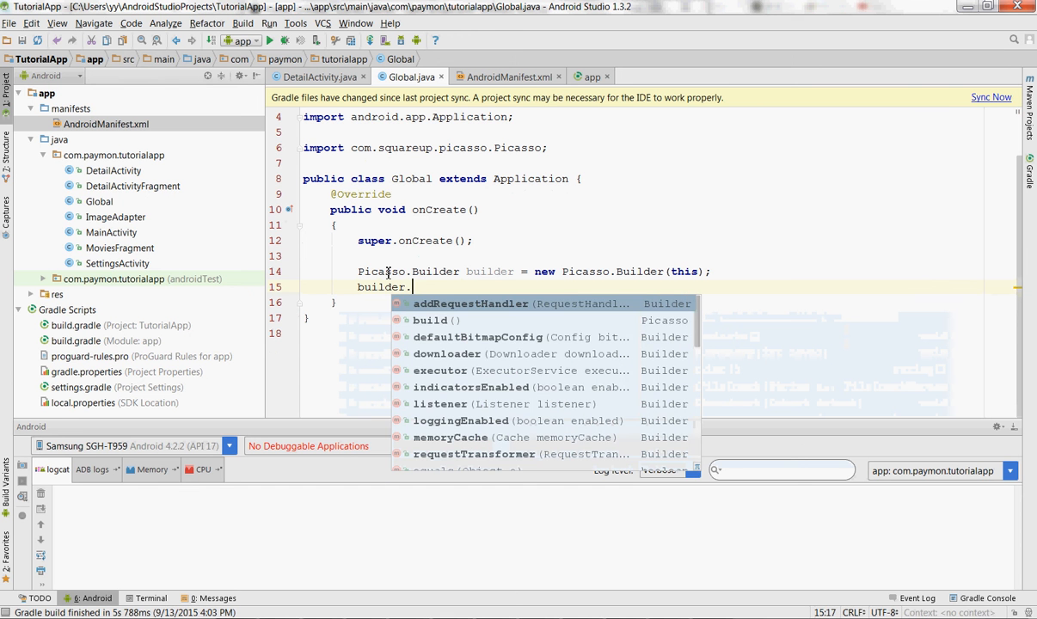
{"action": "type", "text": "downloader(new OkHttpDownloader("}
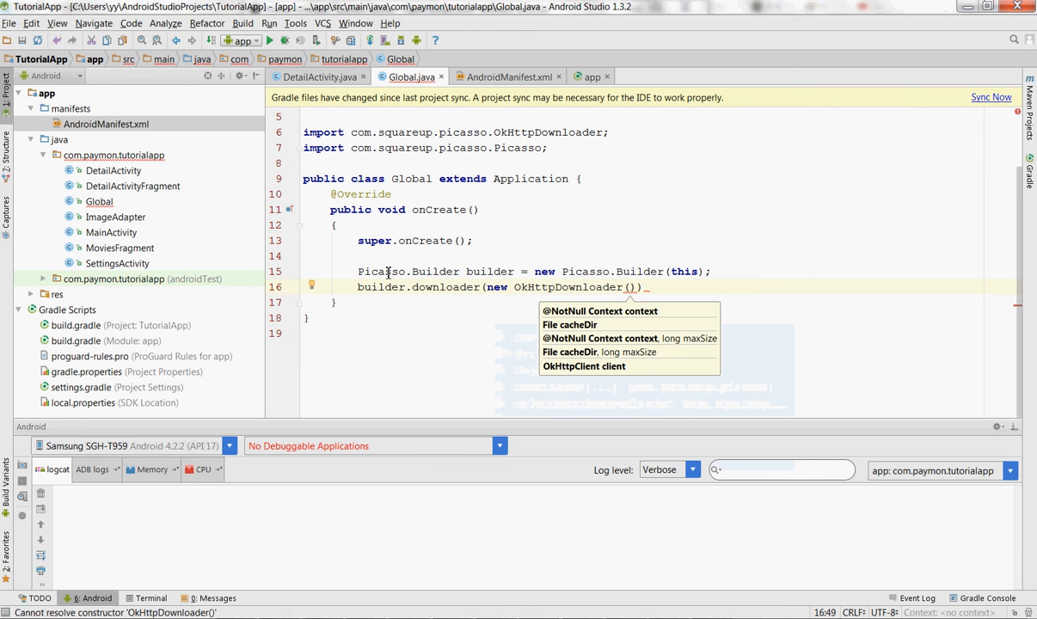
{"action": "type", "text": ", Integer.MAX_VALUE"}
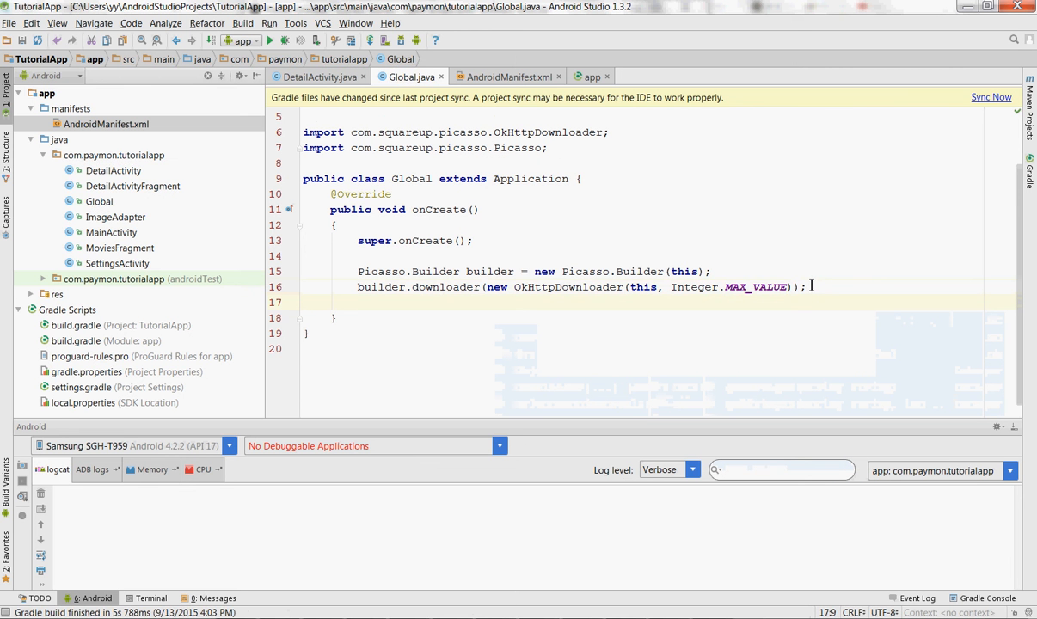
Build the Picasso instance as 'built' and register it via Picasso.setSingletonInstance(built).
{"action": "type", "text": "Picasso built = buil"}
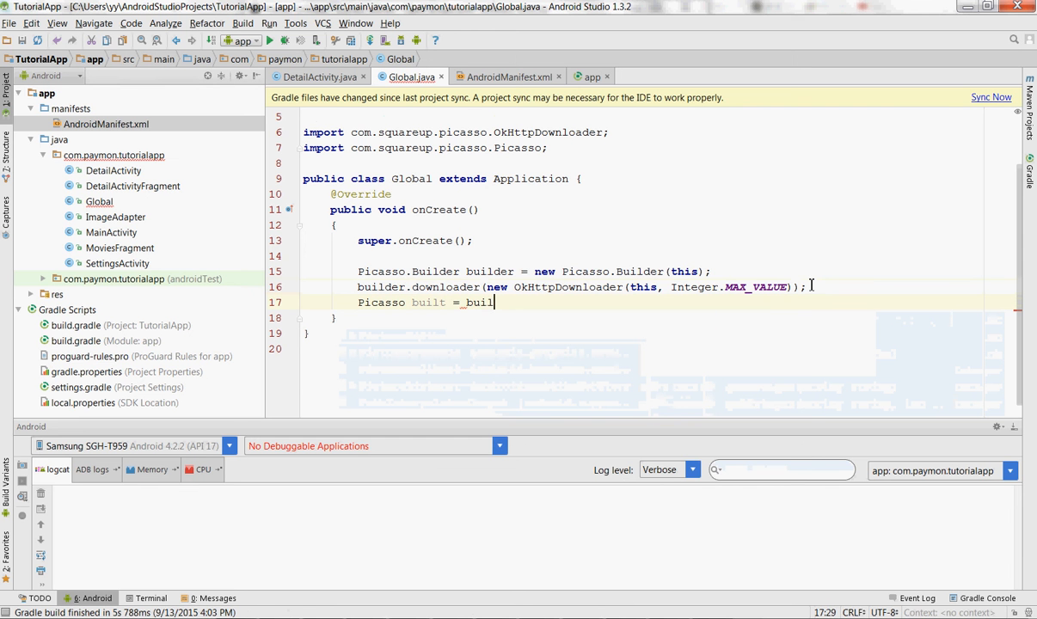
{"action": "type", "text": "der.build();"}
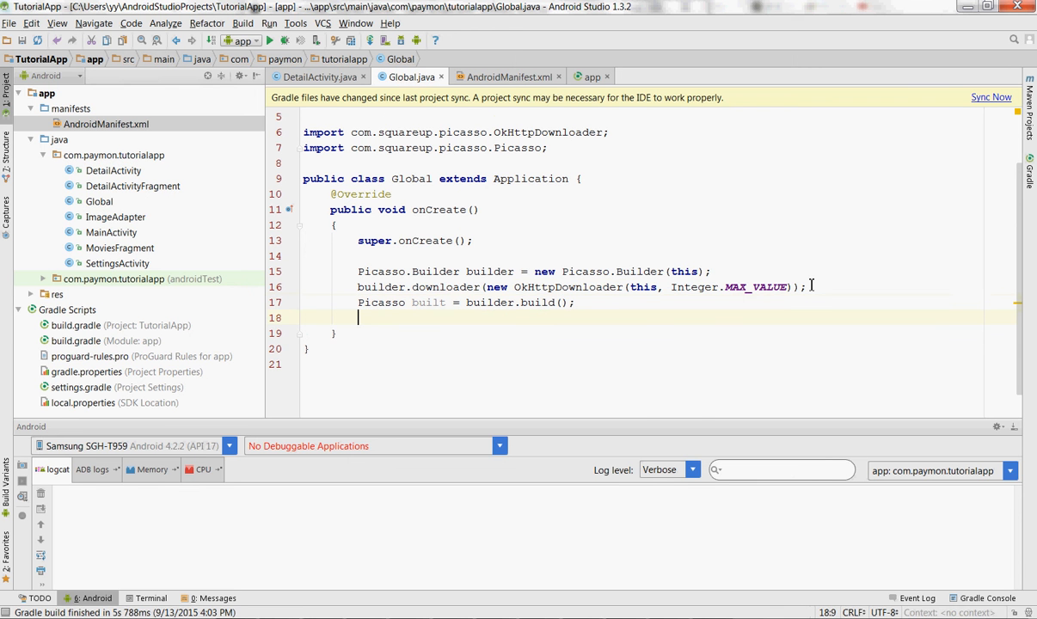
{"action": "type", "text": "Picasso"}
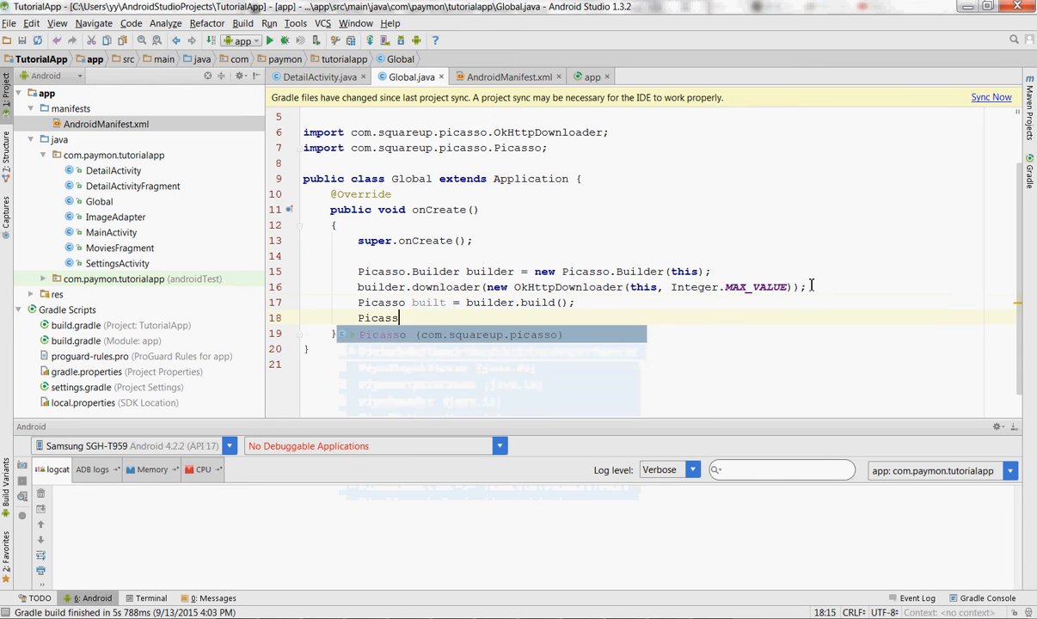
{"action": "type", "text": ".setSingletonInstance();"}
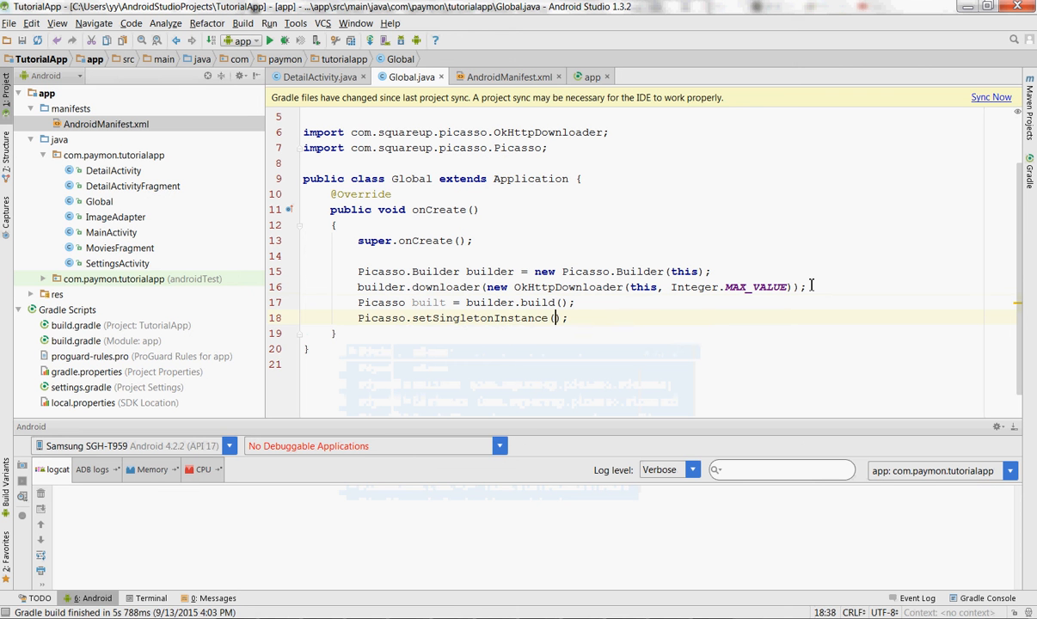
{"action": "type", "text": "build"}
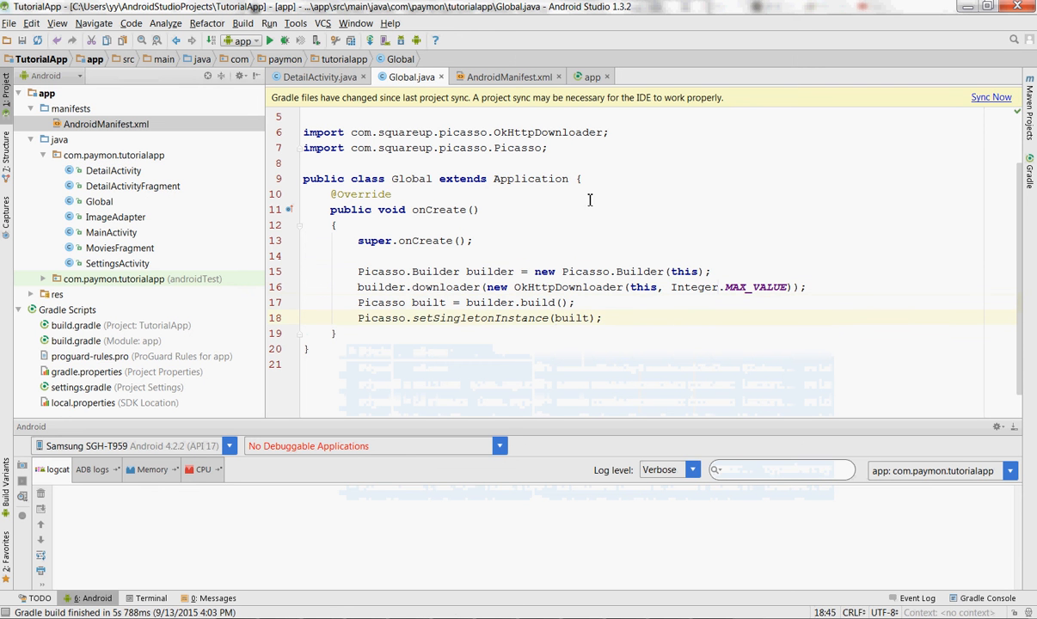
Review DetailActivityFragment's static movie fields and the loop that adds comment views.
{"action": "left_click", "coordinate": [132, 186]}
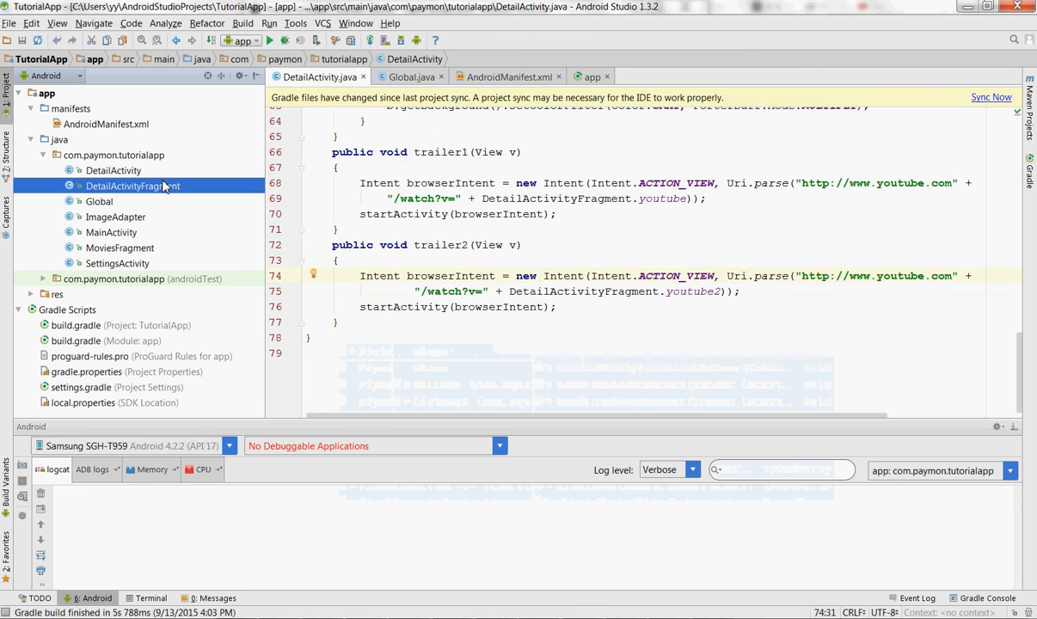
{"action": "double_click", "coordinate": [133, 186]}
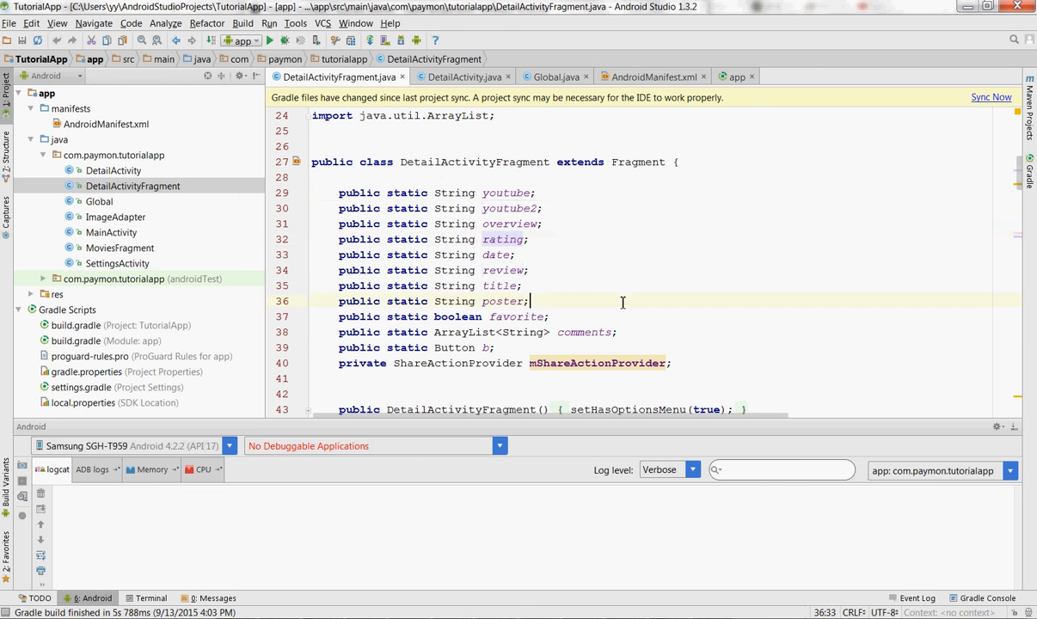
{"action": "left_click", "coordinate": [598, 332]}
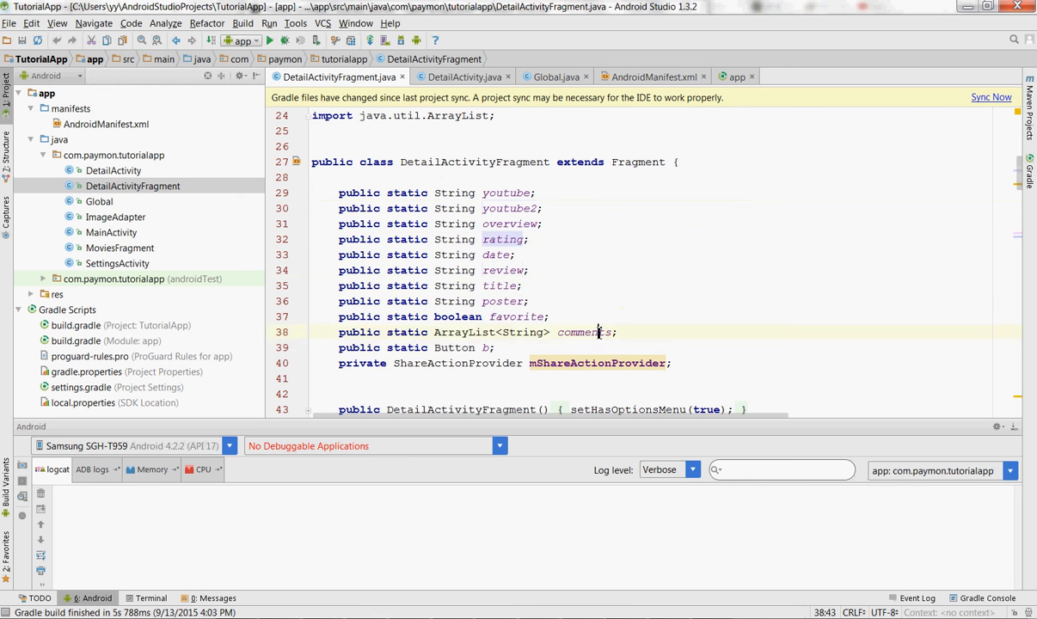
{"action": "scroll", "scroll_direction": "down", "scroll_amount": 3}
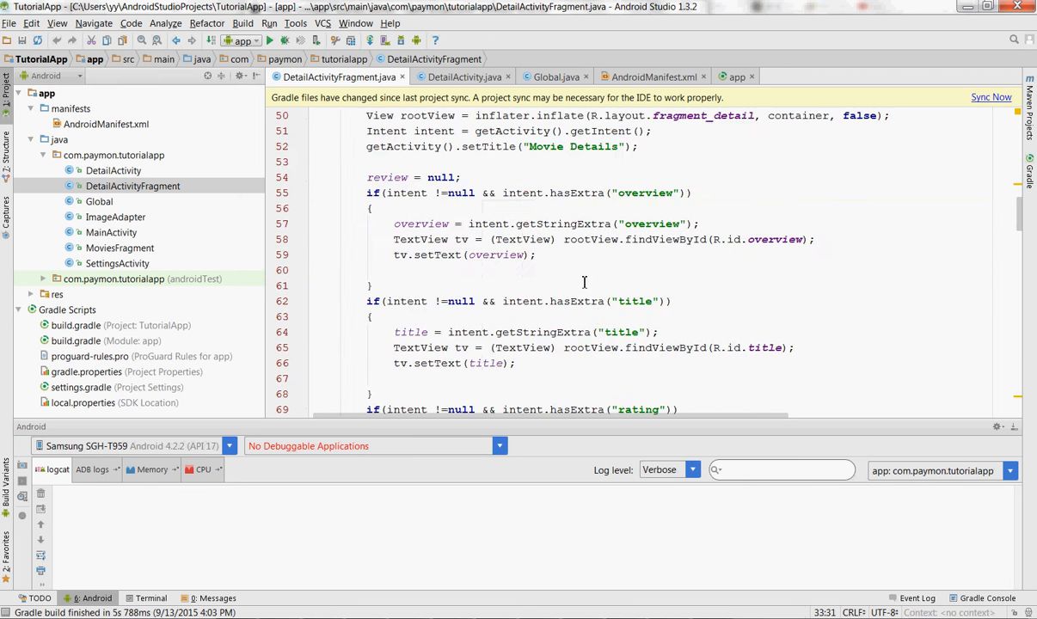
{"action": "scroll", "scroll_direction": "up", "scroll_amount": 3}
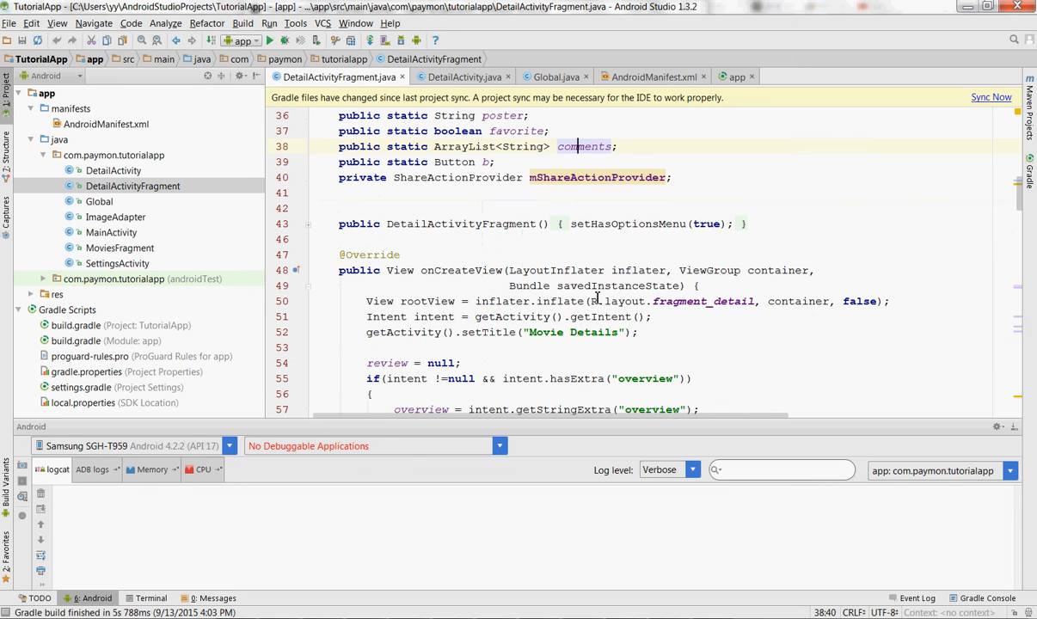
{"action": "scroll", "scroll_direction": "down", "scroll_amount": 3}
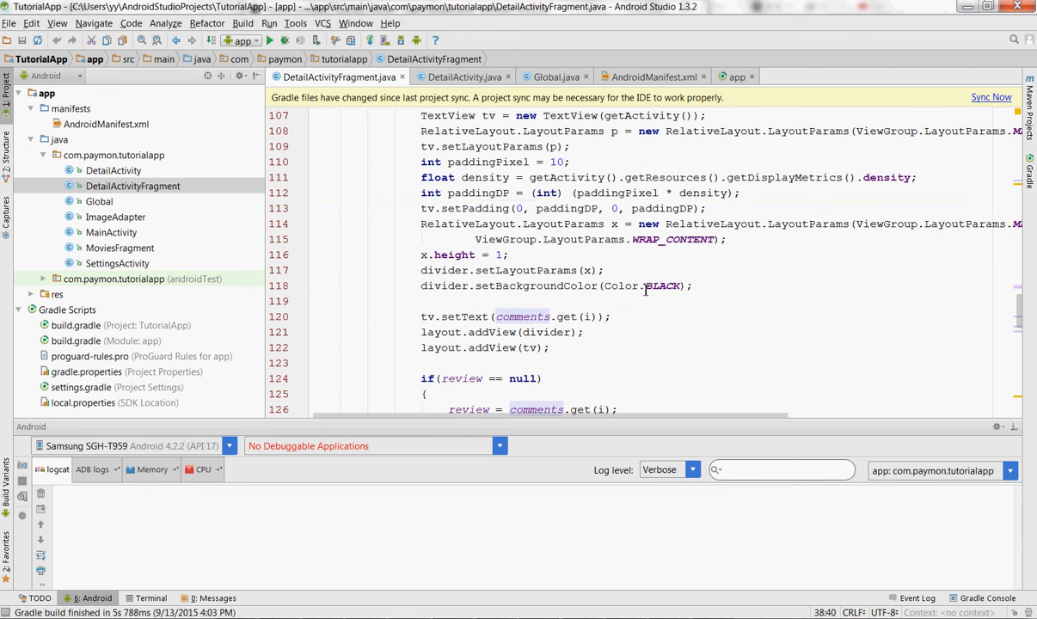
{"action": "scroll", "scroll_direction": "down", "scroll_amount": 3}
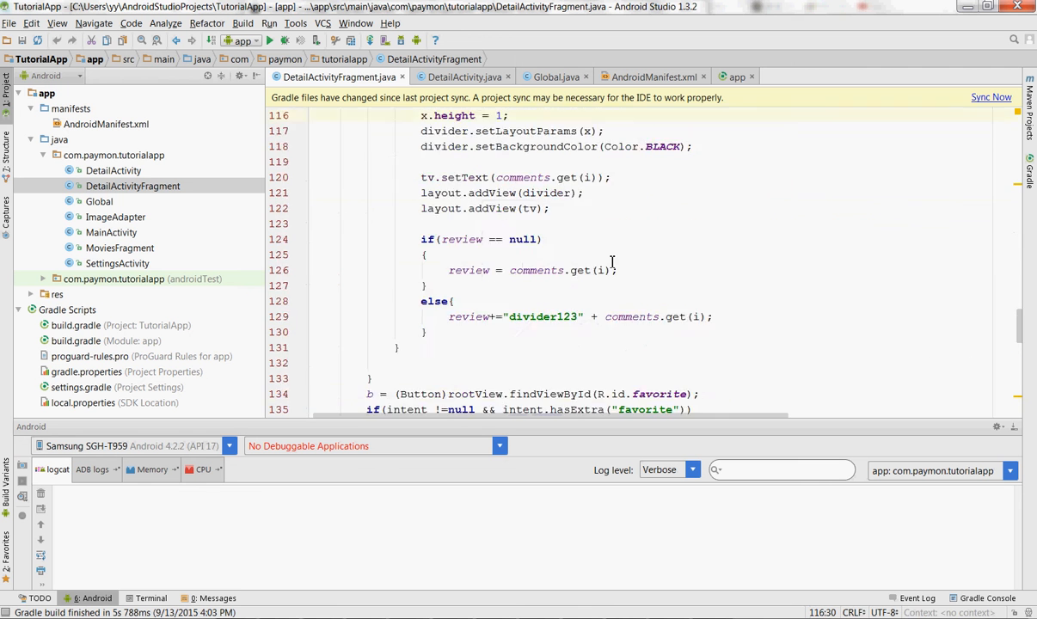
{"action": "scroll", "scroll_direction": "up", "scroll_amount": 3}
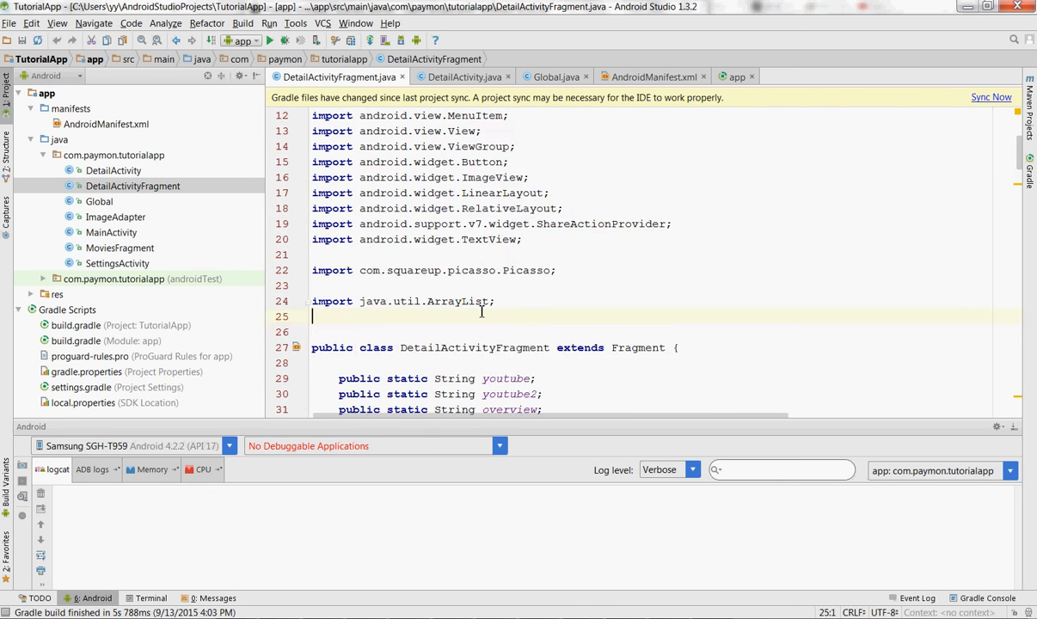
{"action": "scroll", "scroll_direction": "down", "scroll_amount": 3}
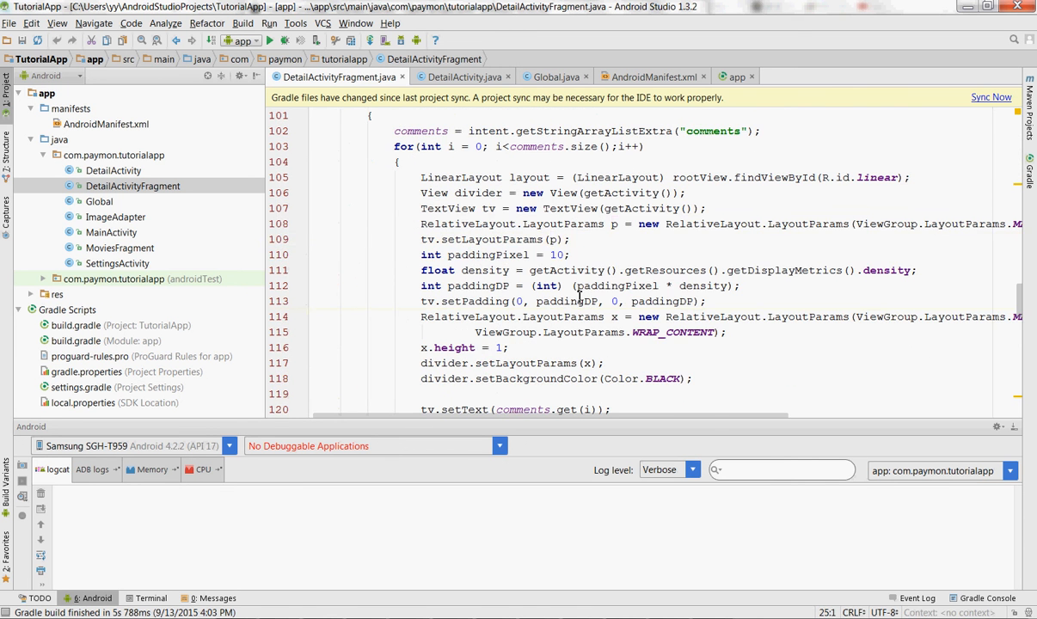